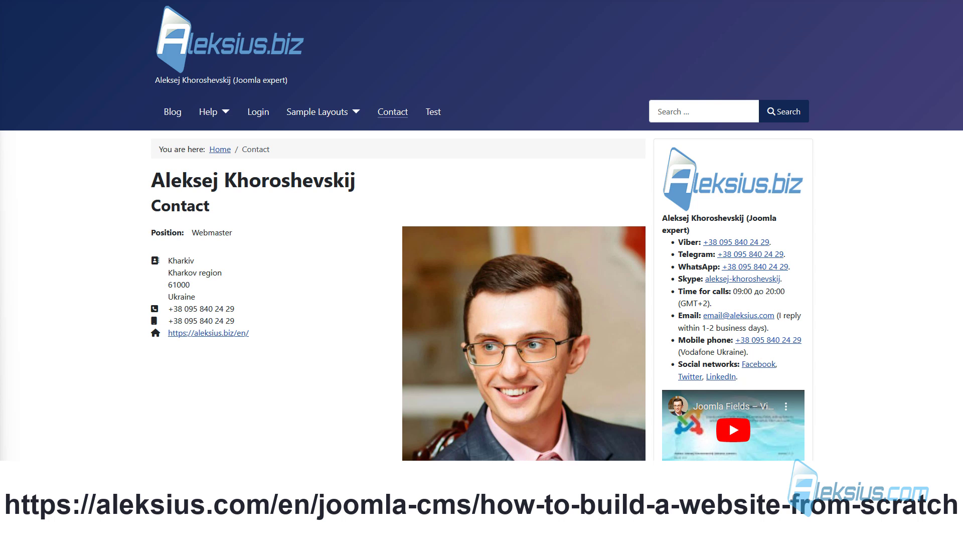
Browse the current admin page before heading into the banner components.
scroll(down, 3)
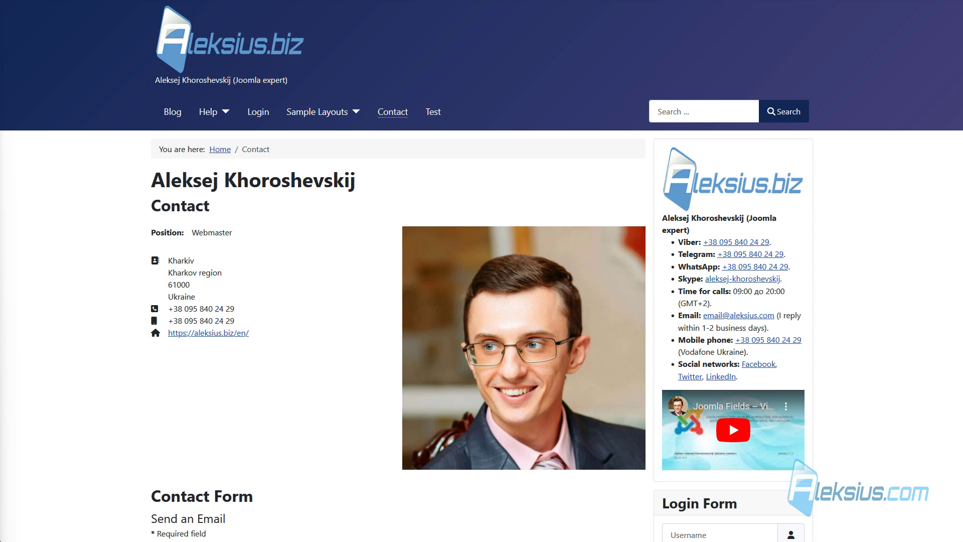
mouse_move(770, 184)
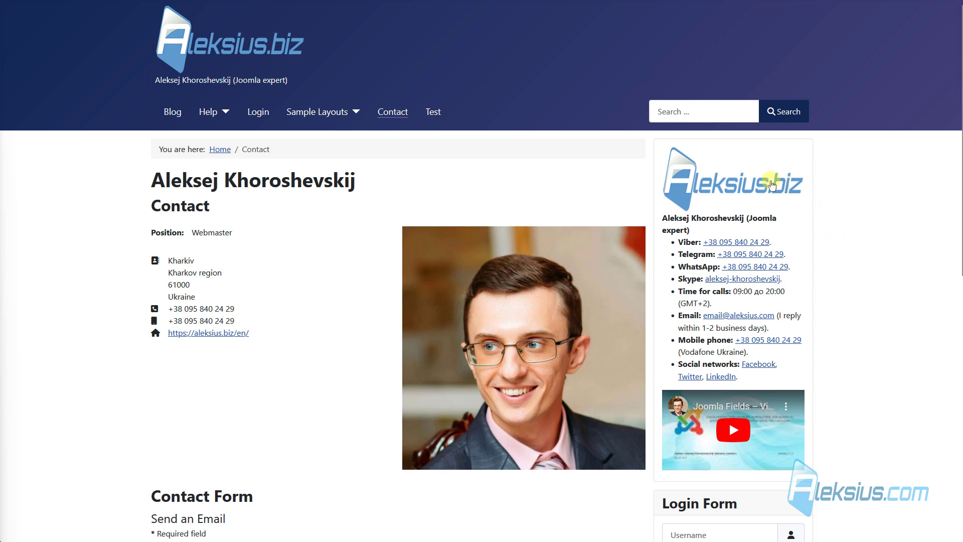
mouse_move(849, 223)
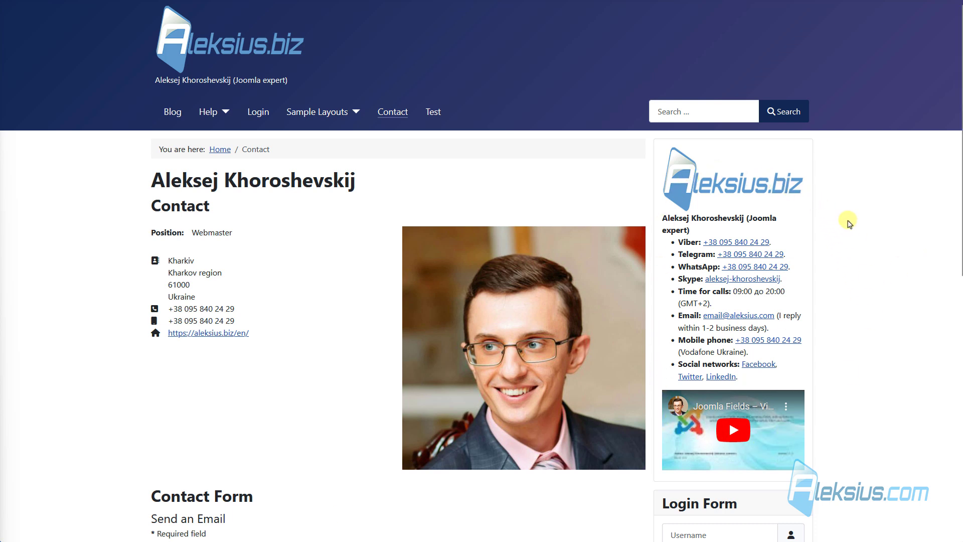
mouse_move(759, 175)
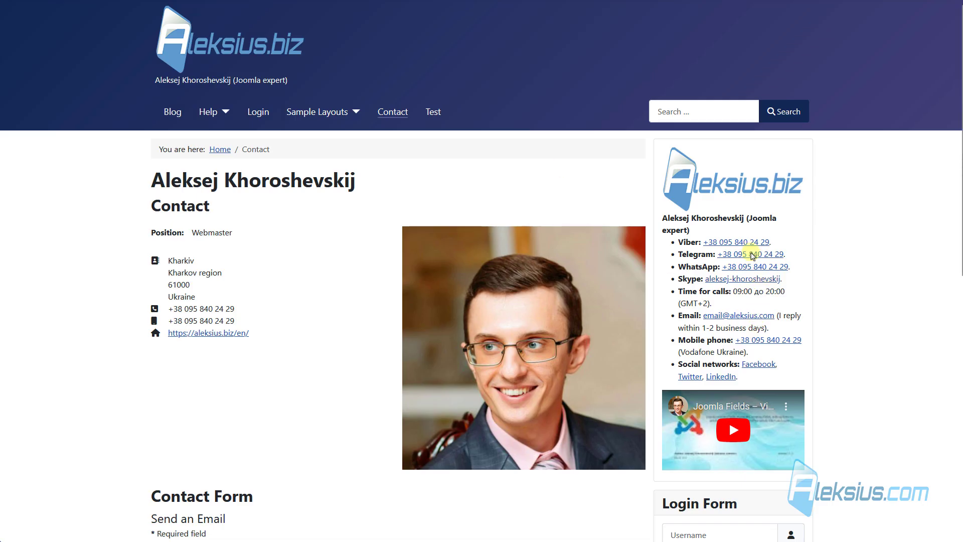
drag(660, 218, 780, 376)
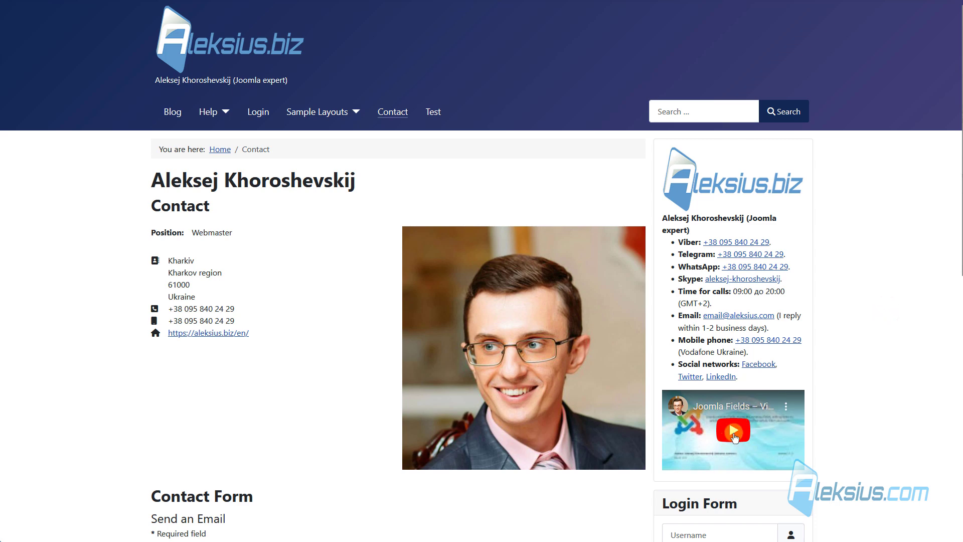
click(733, 429)
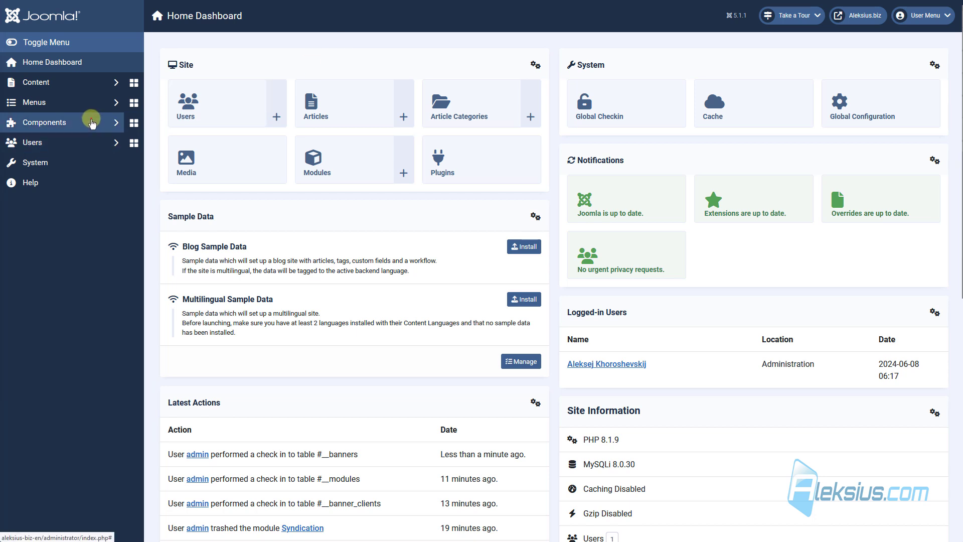
Navigate via Components > Banners to the banner Clients list.
click(44, 121)
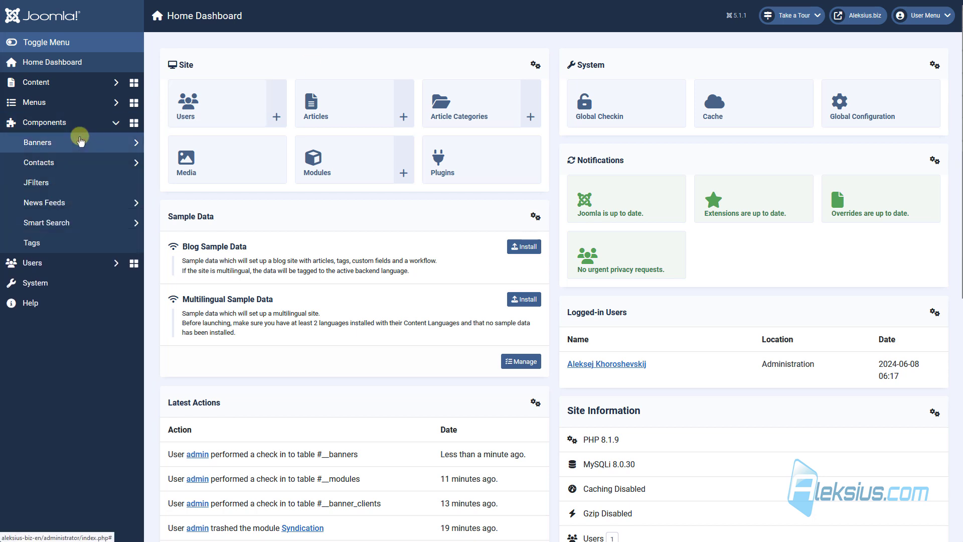
click(38, 142)
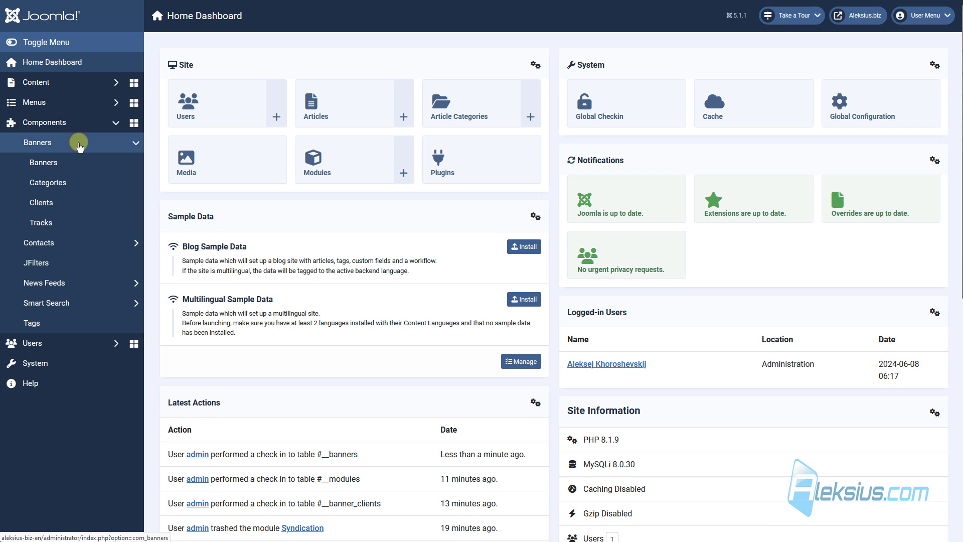
click(41, 203)
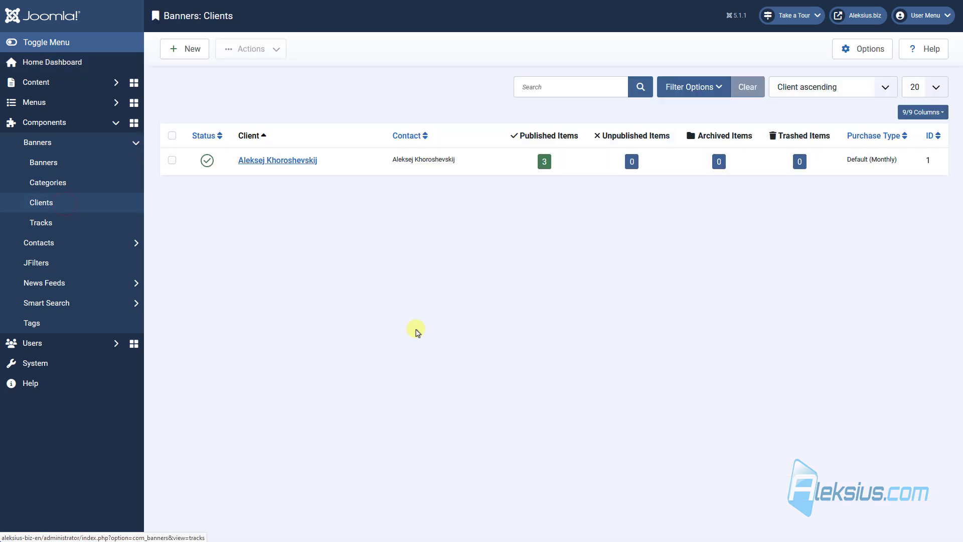
mouse_move(373, 274)
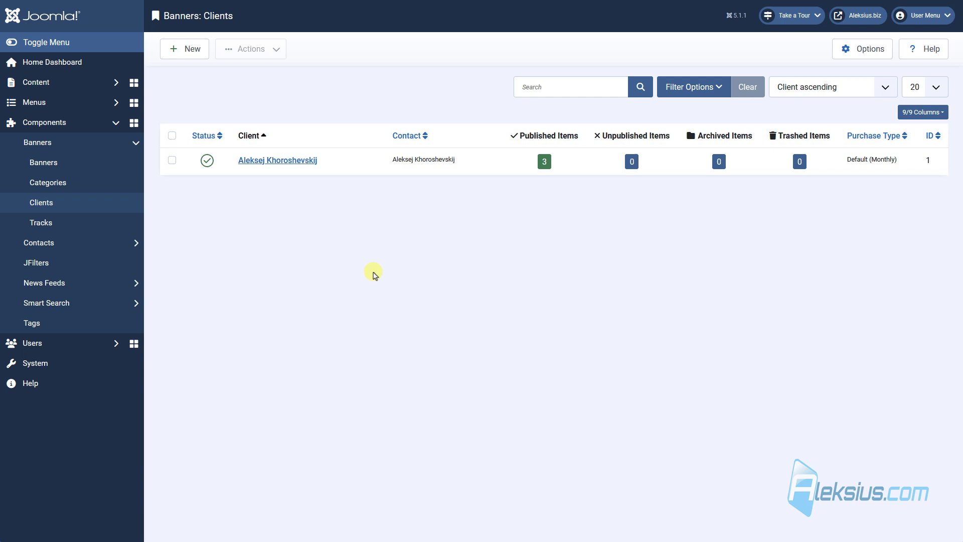
mouse_move(391, 273)
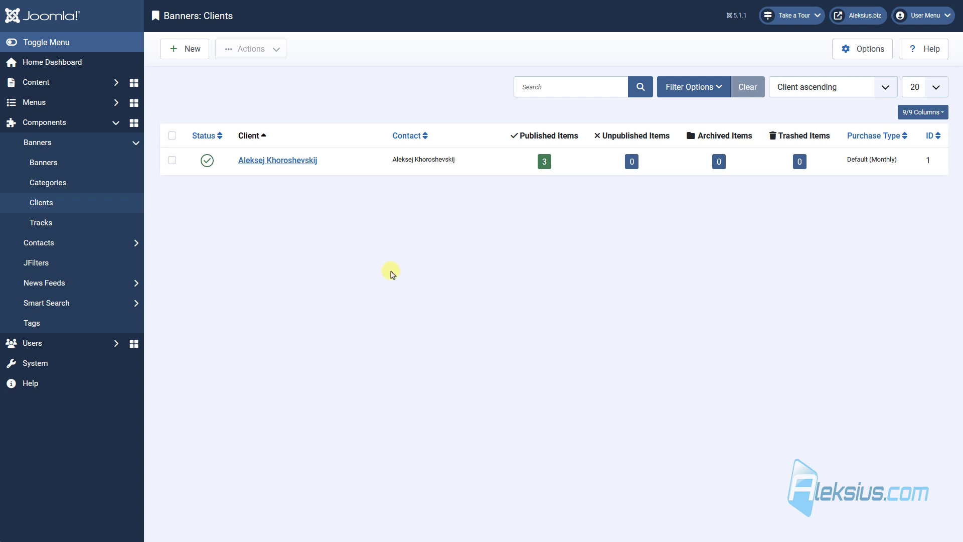
mouse_move(271, 216)
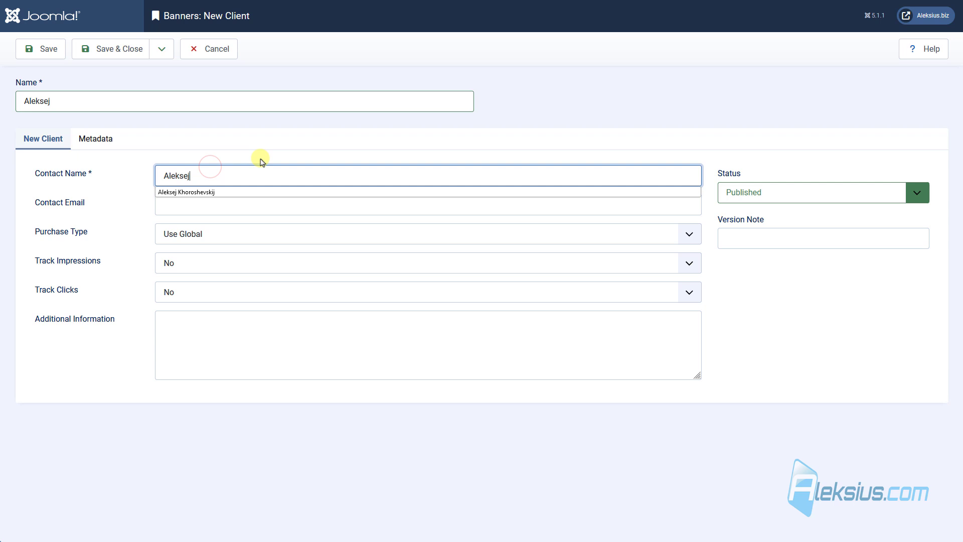
Create client Aleksej with a suggested contact email and impression/click tracking on, then save.
click(427, 198)
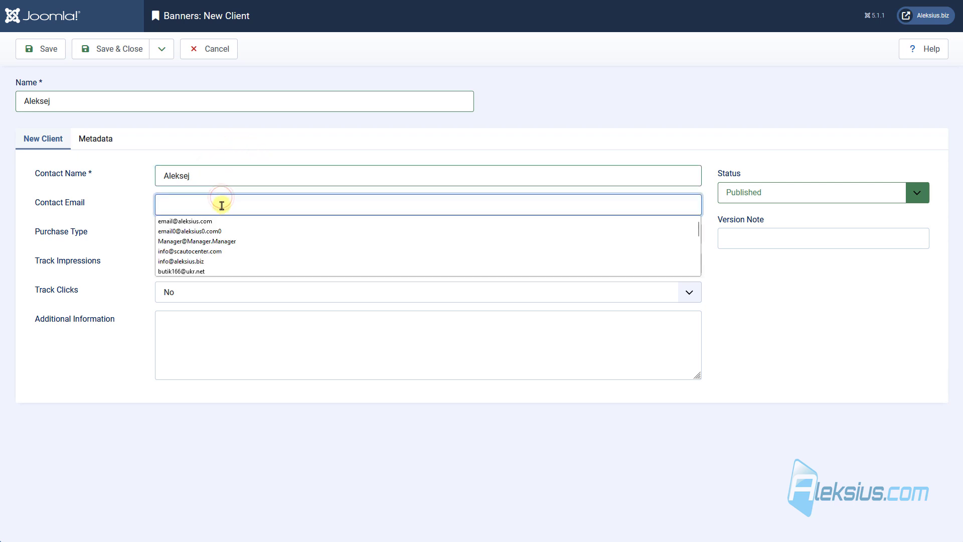
click(185, 220)
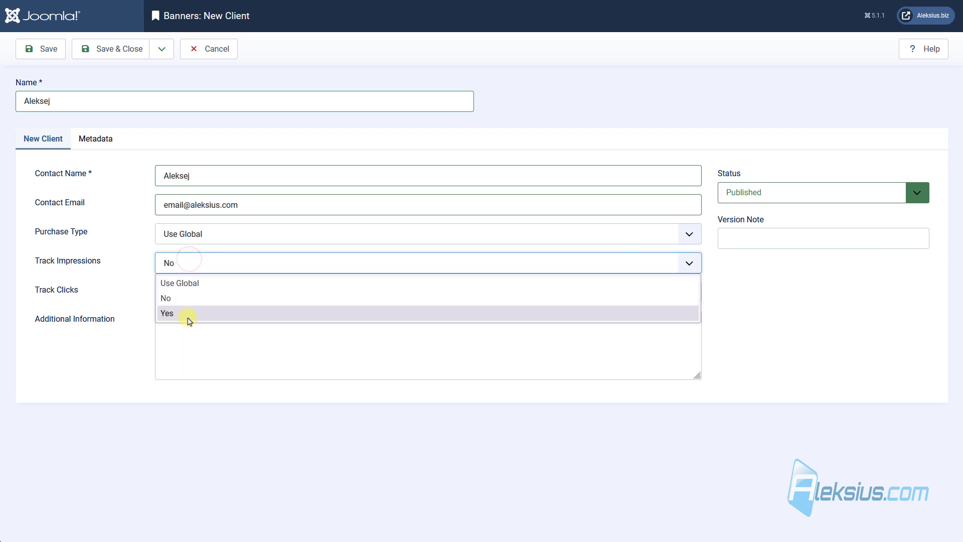
click(166, 313)
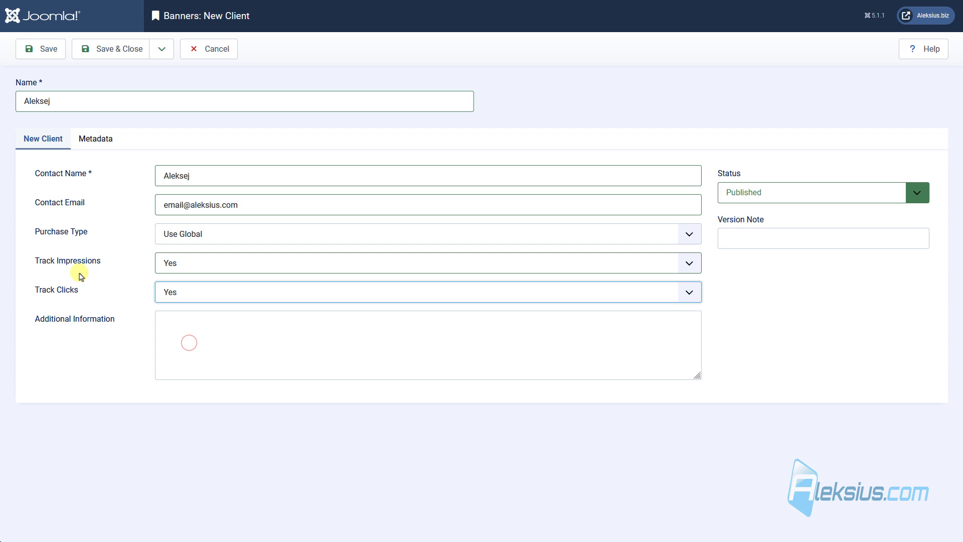
mouse_move(131, 315)
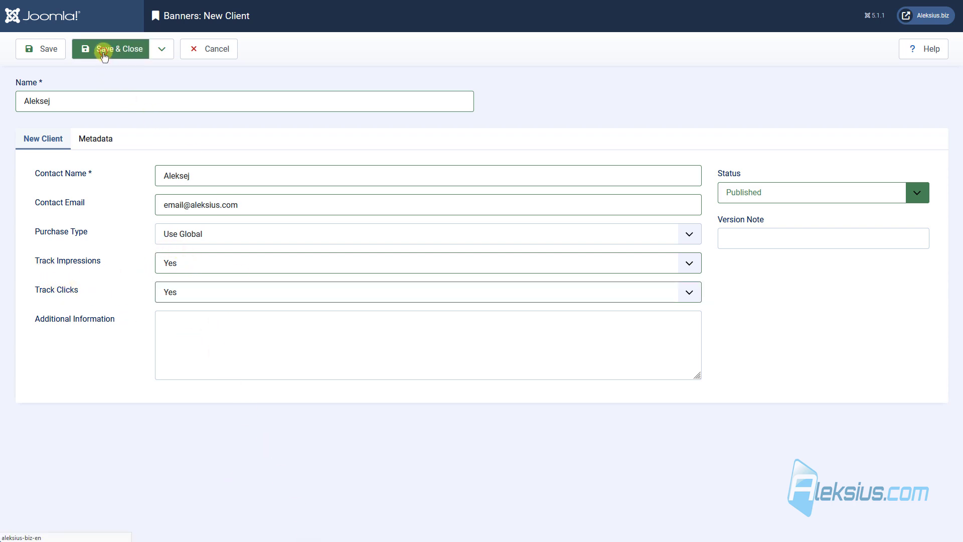
click(109, 48)
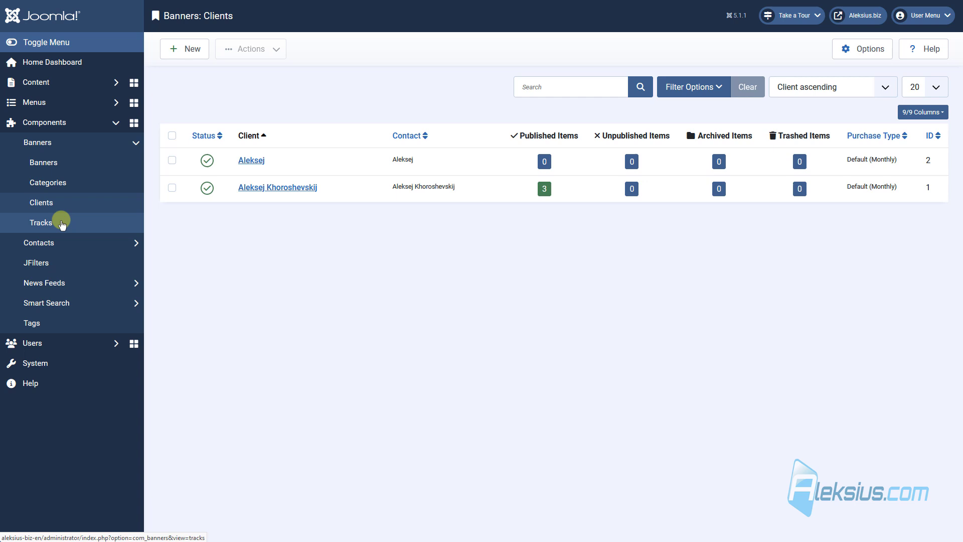
mouse_move(60, 185)
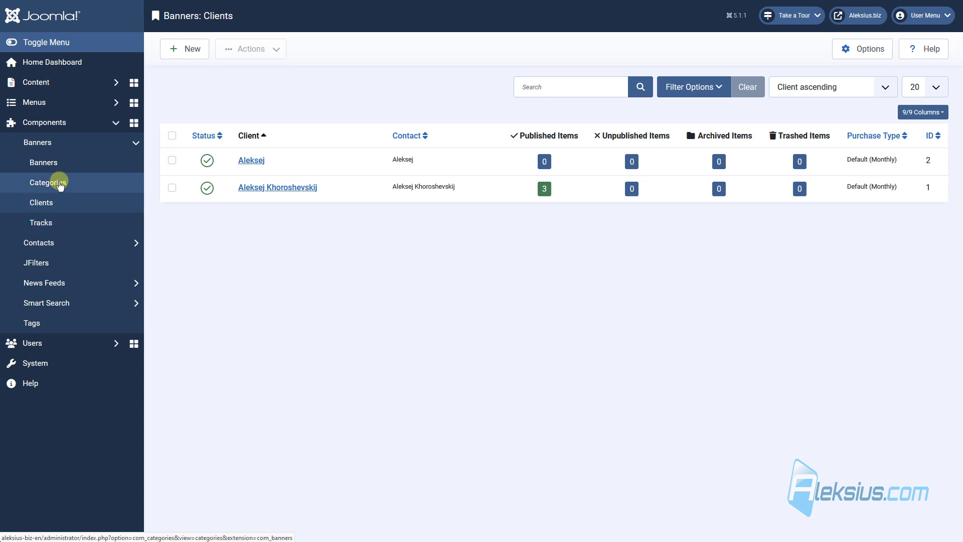
Add a new banner category titled VIP Ads and save it.
click(48, 183)
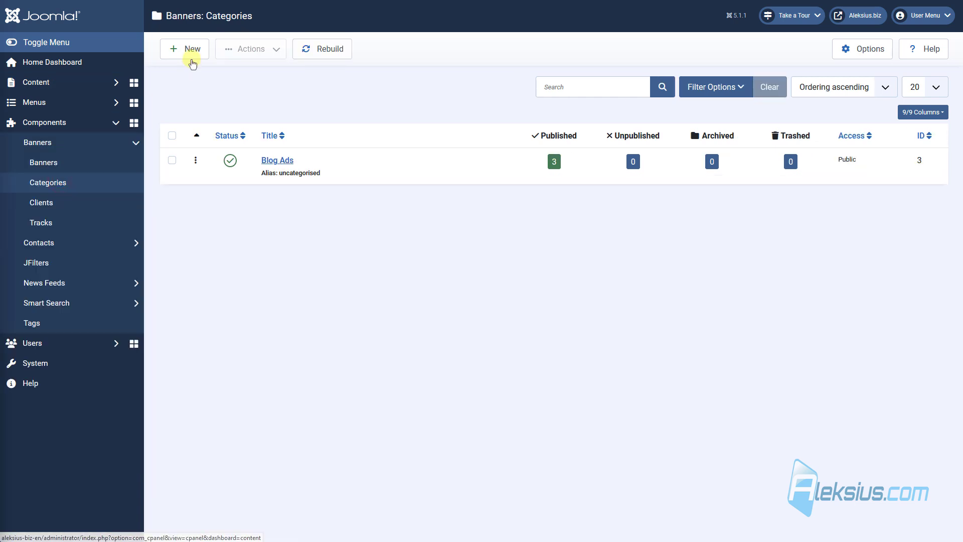
click(185, 48)
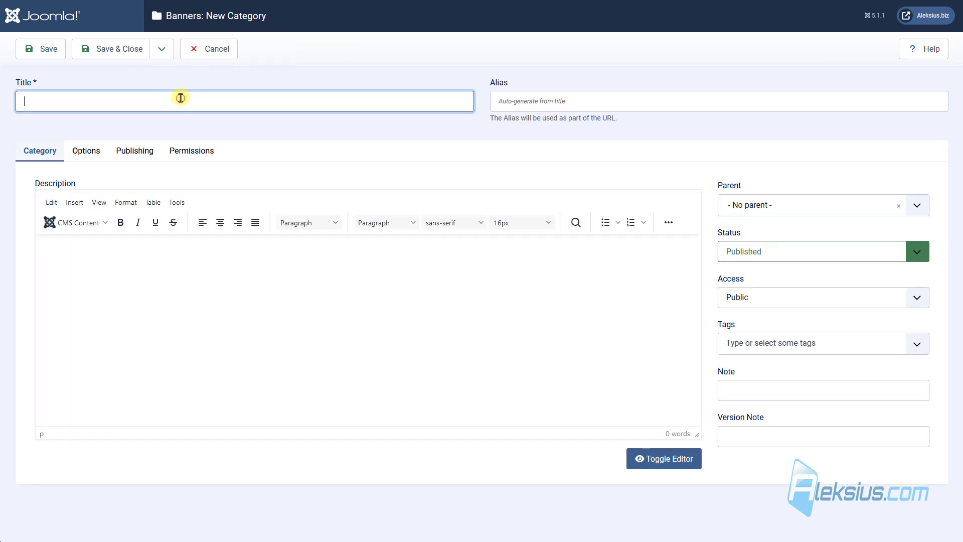
text(VIP Ads)
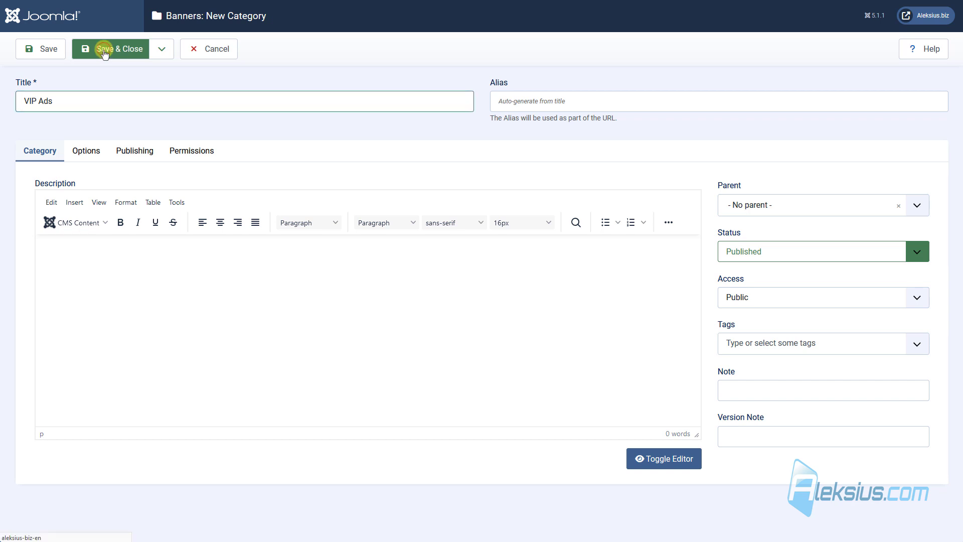
click(105, 48)
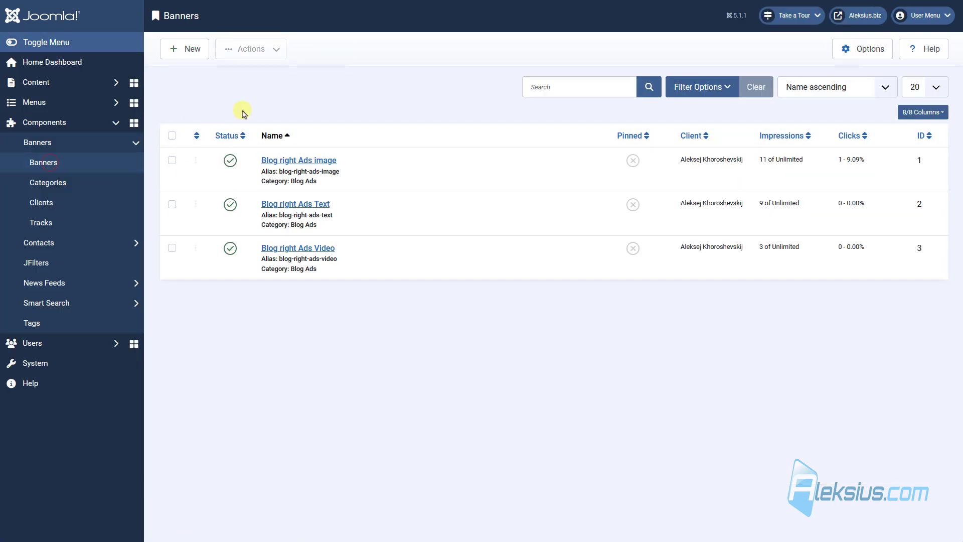
mouse_move(184, 59)
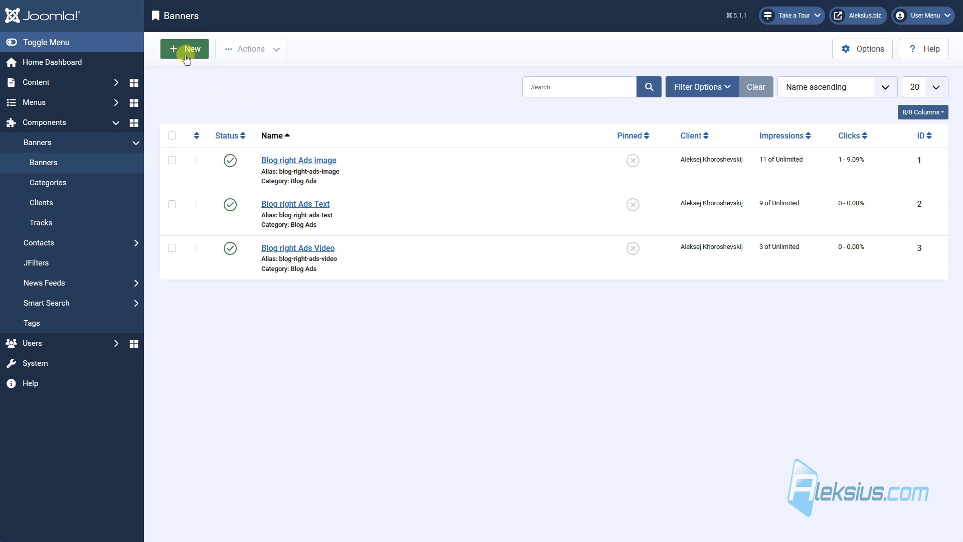
Start a new banner named VIP Ads Right with the Aleksius.biz logo image.
click(184, 48)
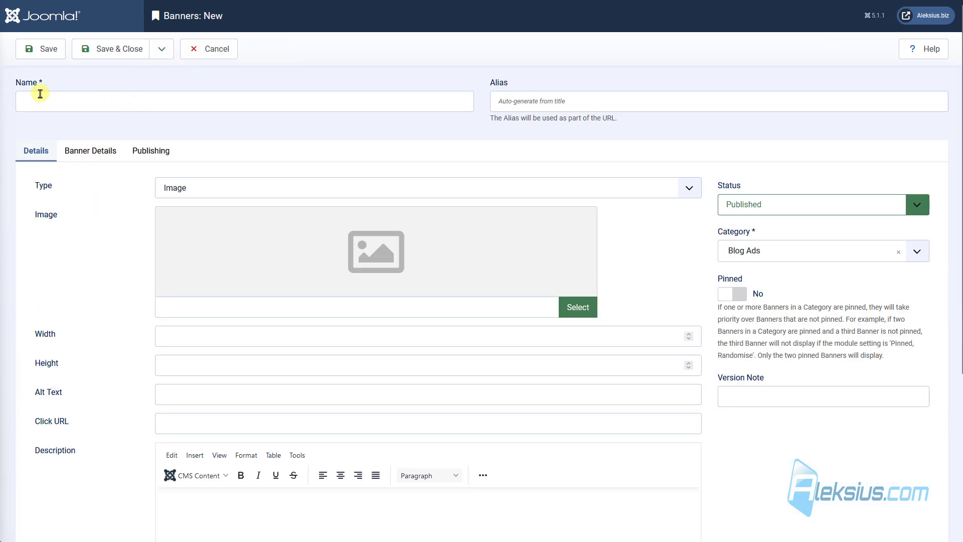
text(VIP Ads Right)
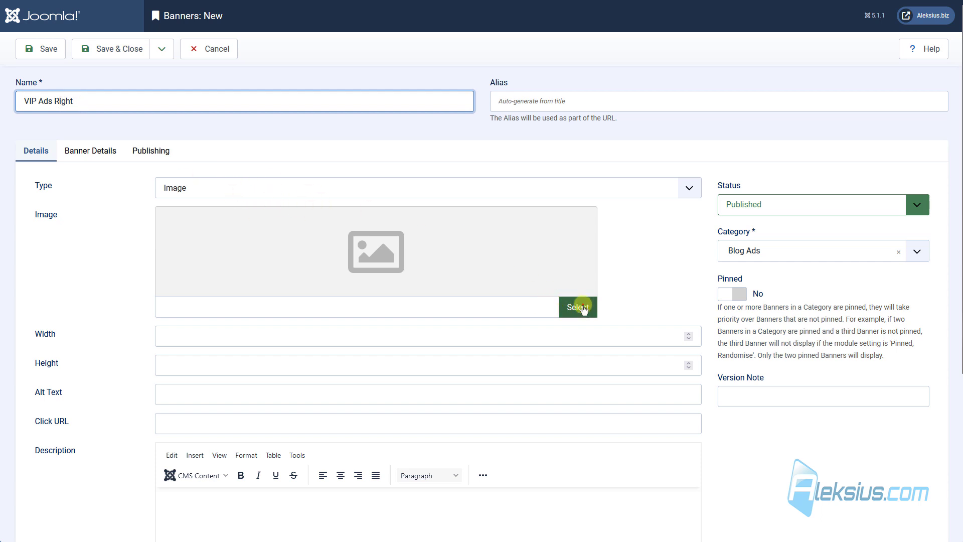
click(577, 307)
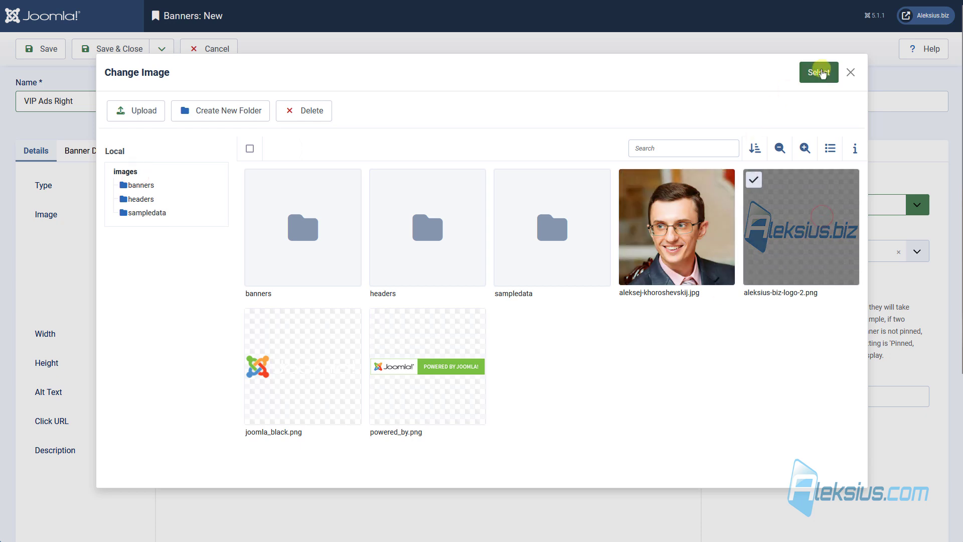
click(818, 72)
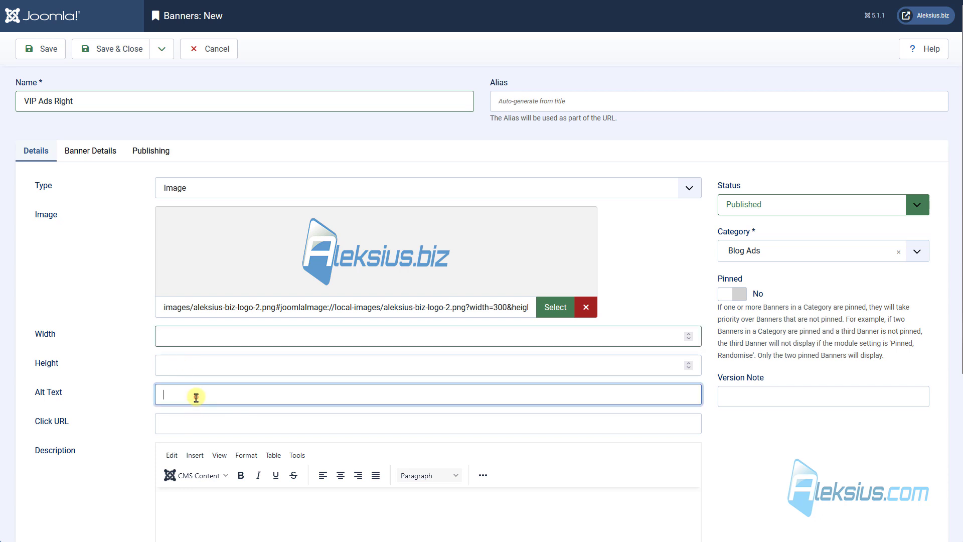
text(Aleksius.biz)
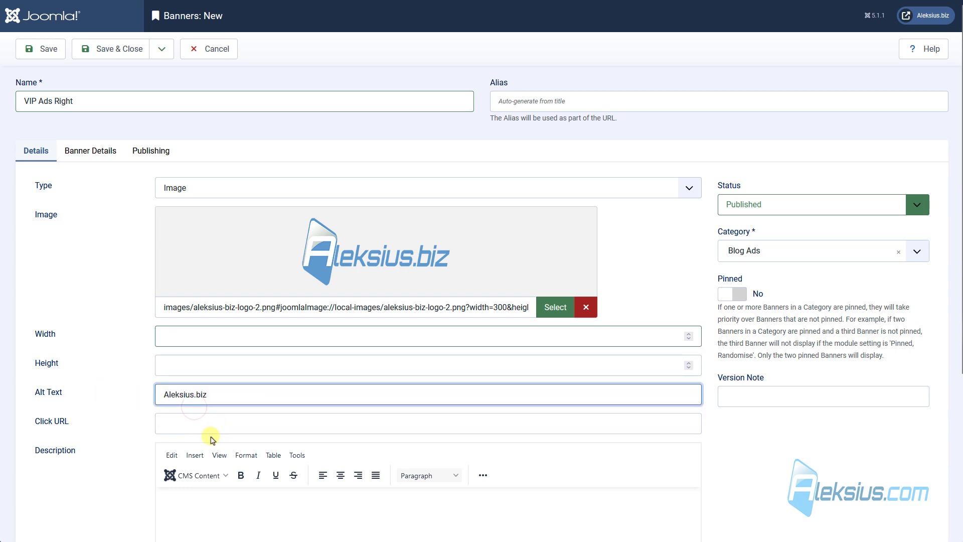
text(https://aleksius.biz/en/)
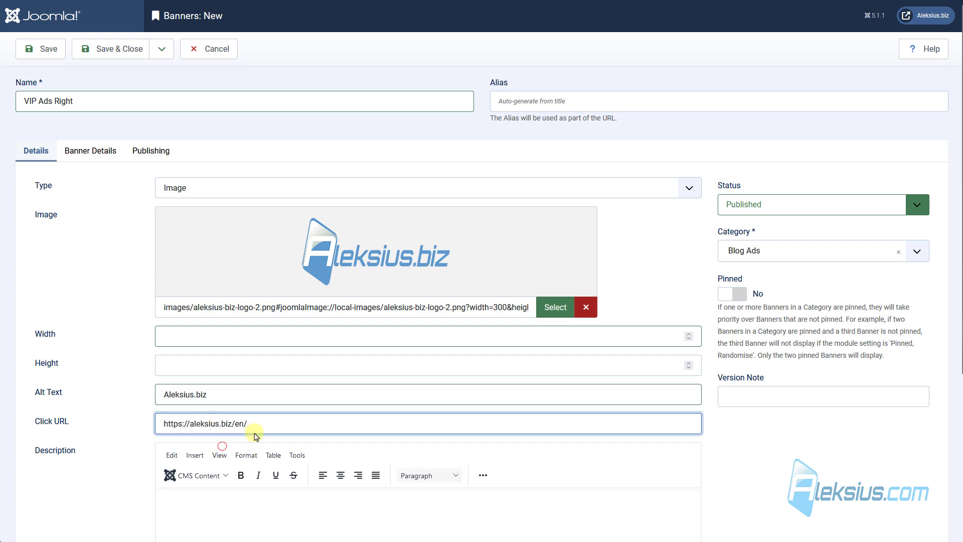
click(234, 423)
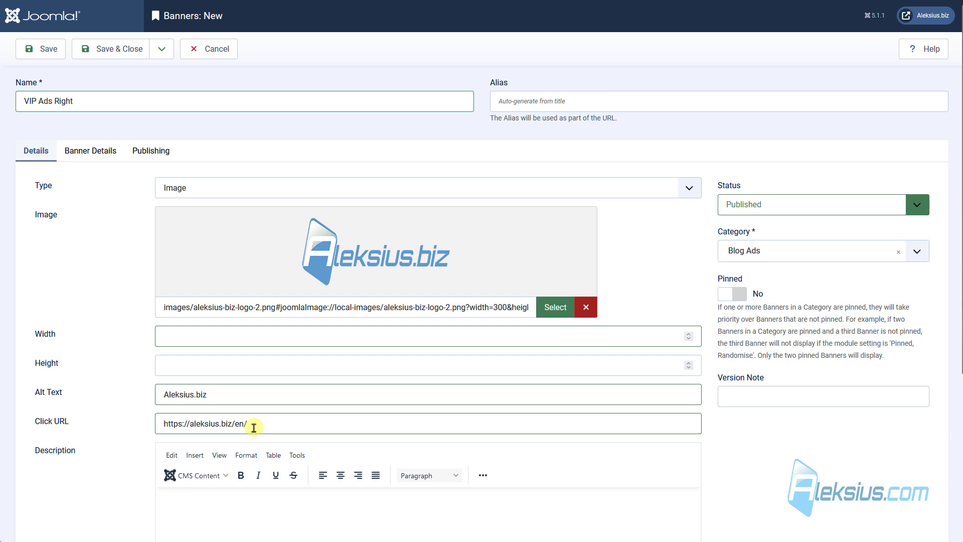
Assign client Aleksej and enable impression and click tracking in Banner Details.
click(90, 150)
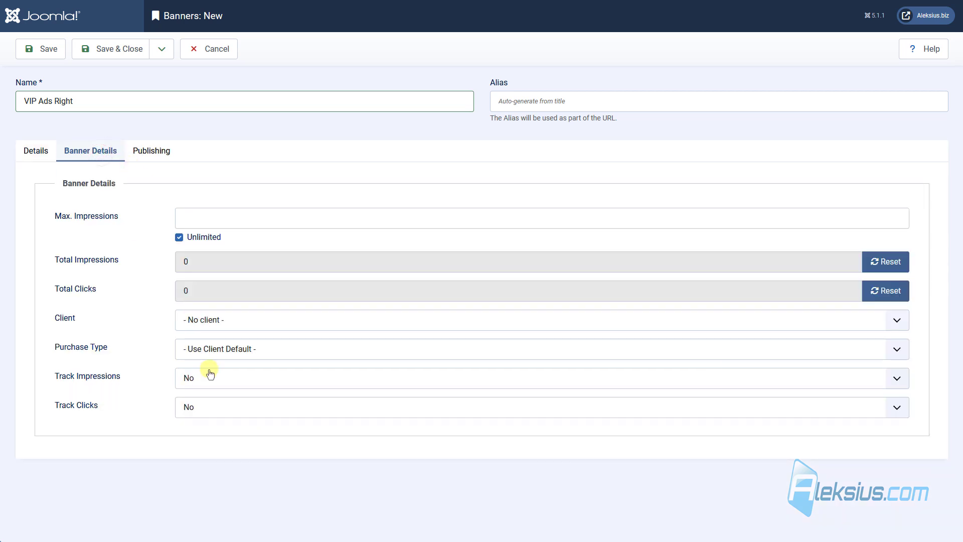
click(540, 334)
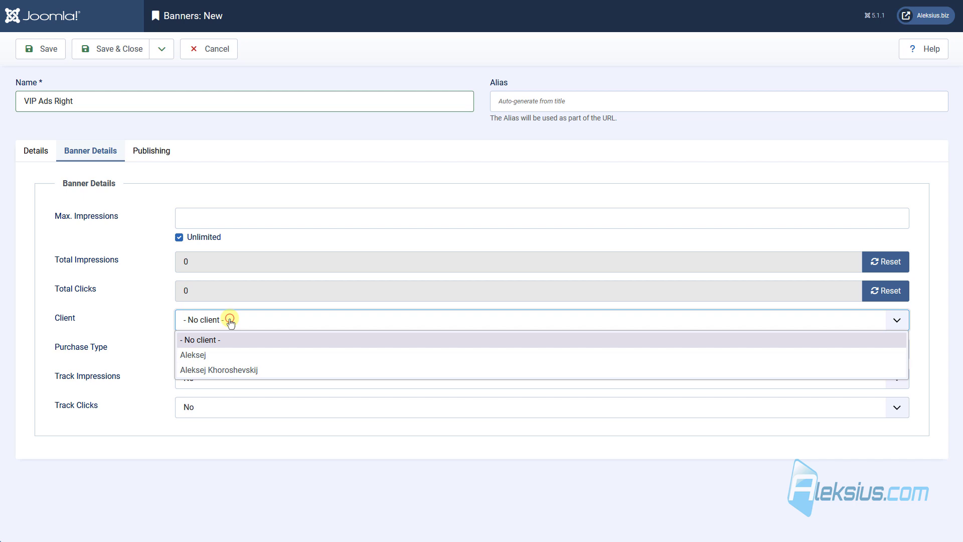
click(193, 355)
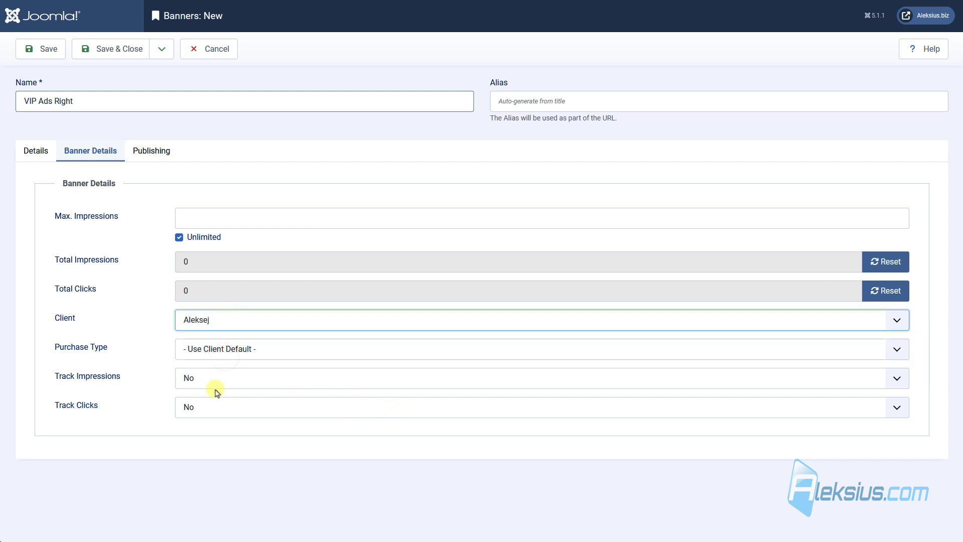
click(540, 377)
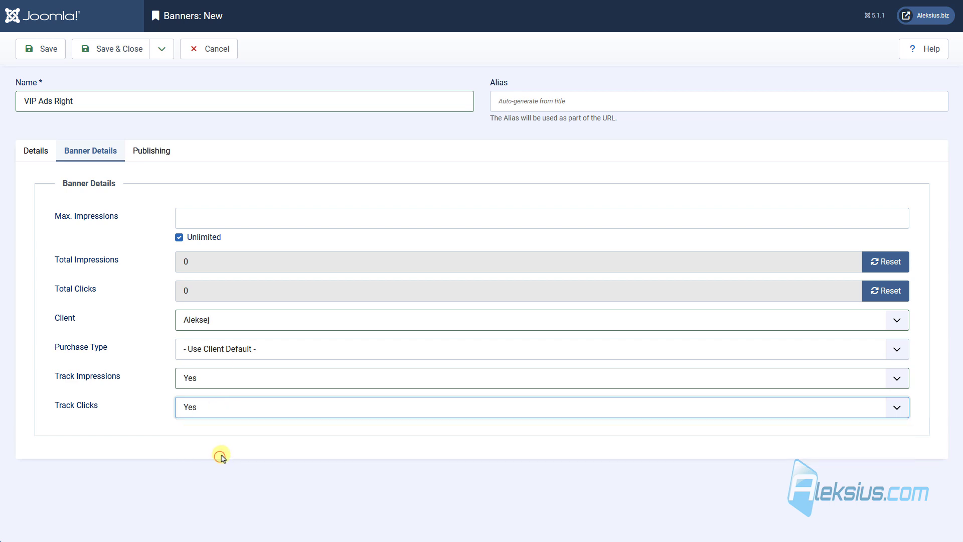
Set category VIP Ads and maximum impressions to 10.
click(36, 150)
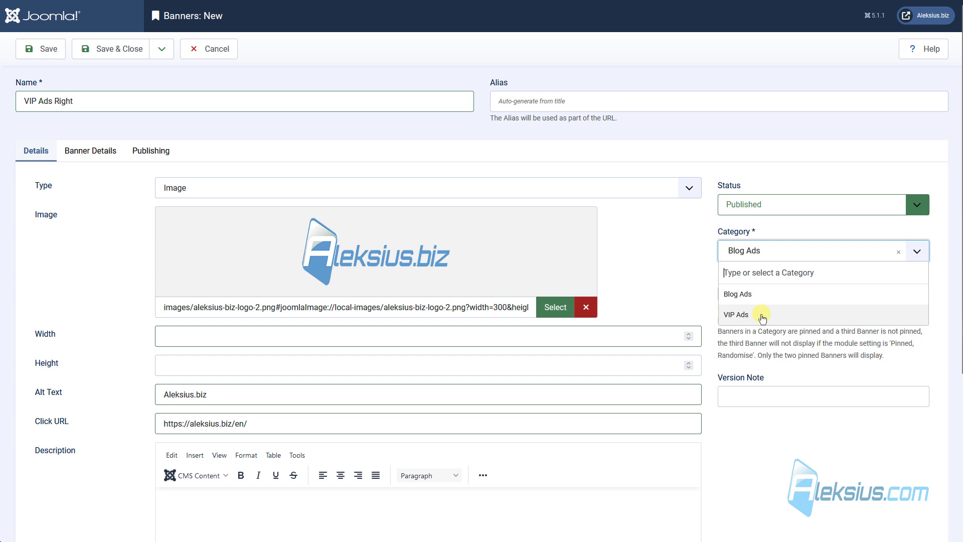
click(736, 314)
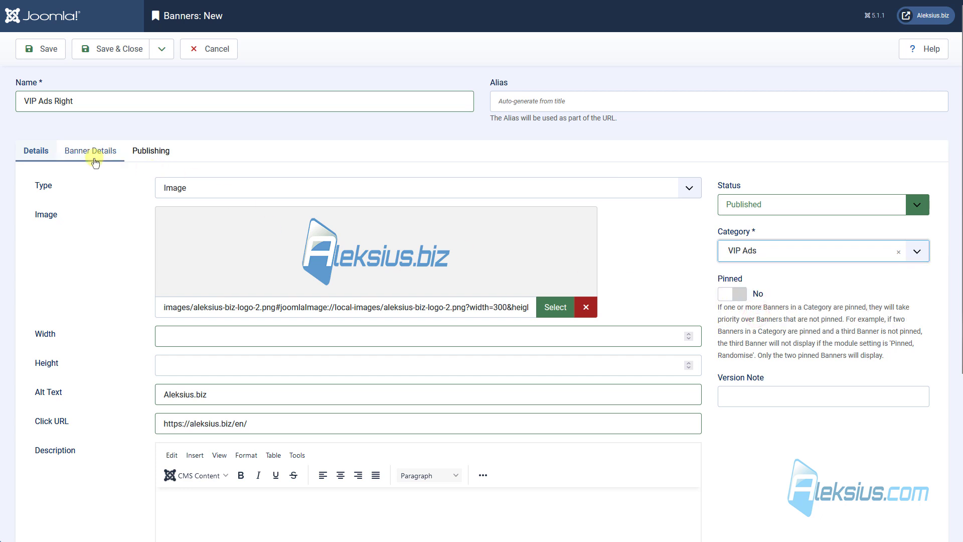
click(90, 150)
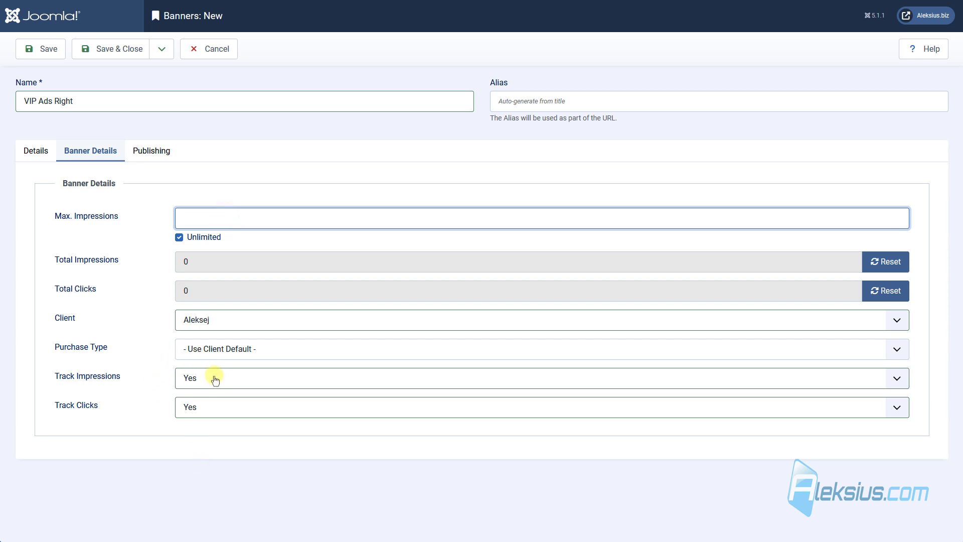
click(540, 217)
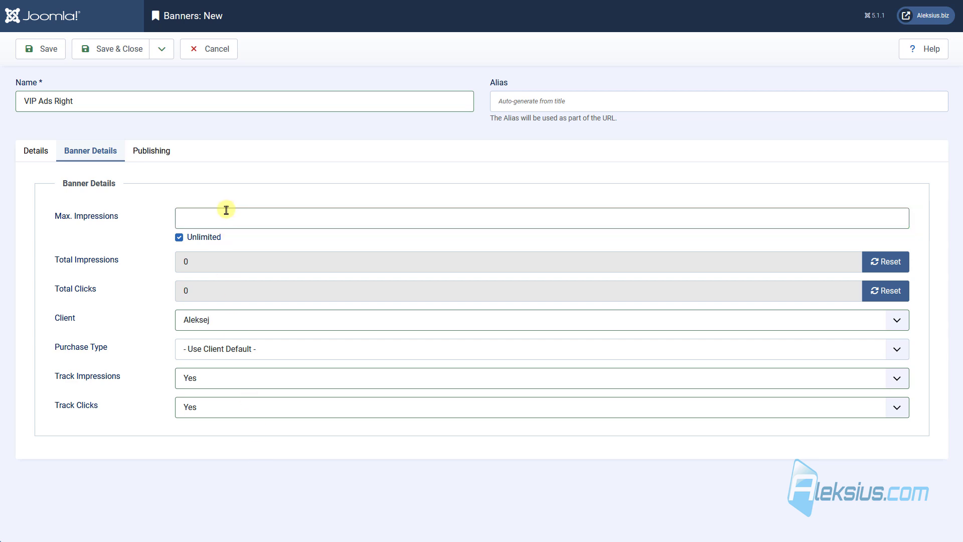
text(10)
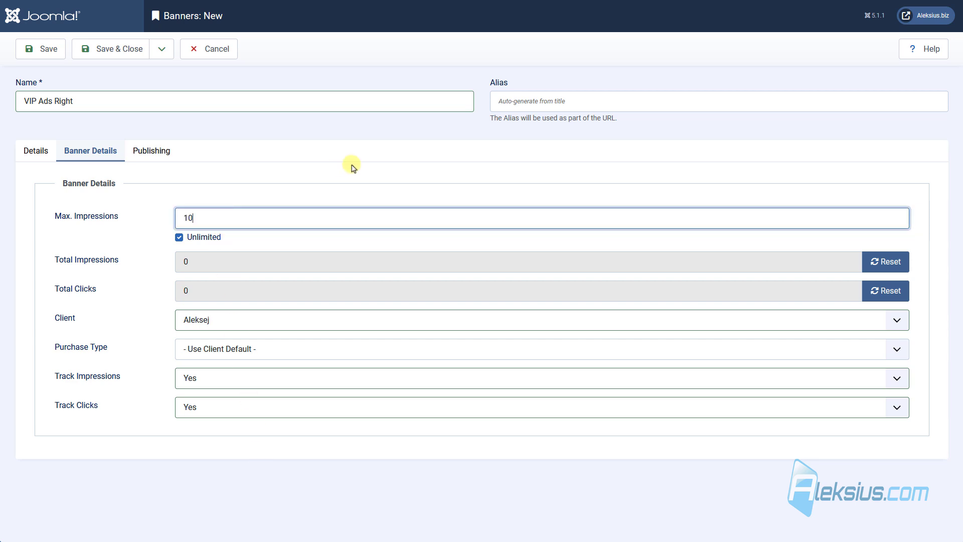
mouse_move(295, 209)
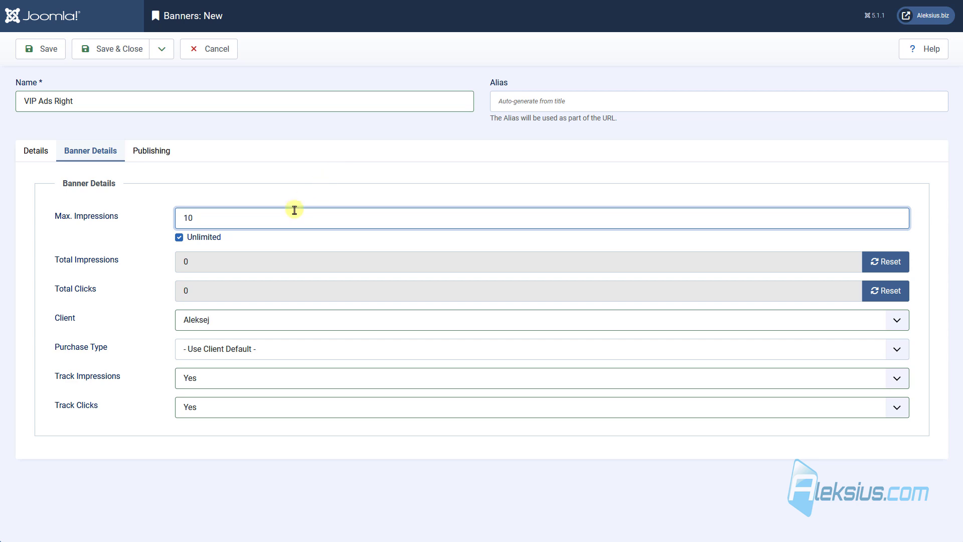
click(151, 150)
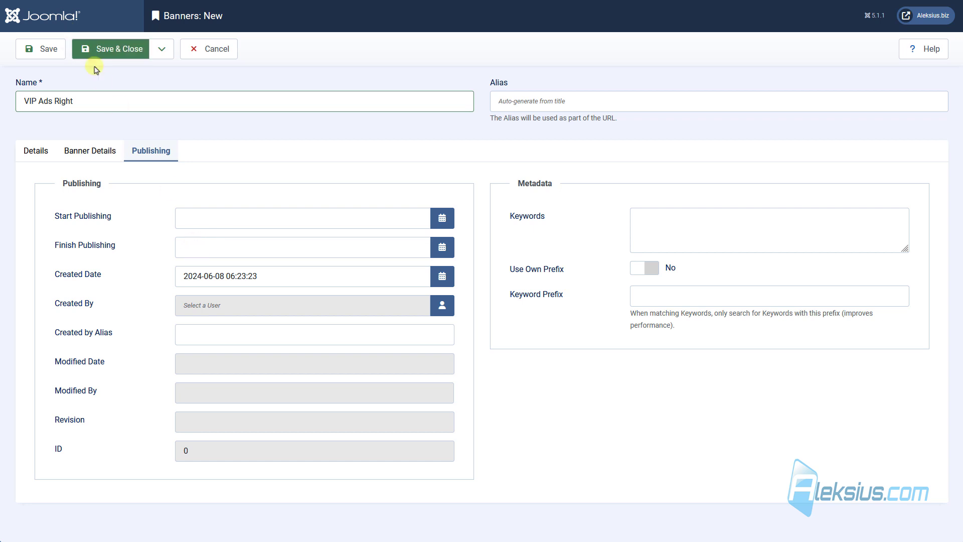
Save the VIP Ads Right banner, then unpublish the Blog right Ads site module.
click(40, 48)
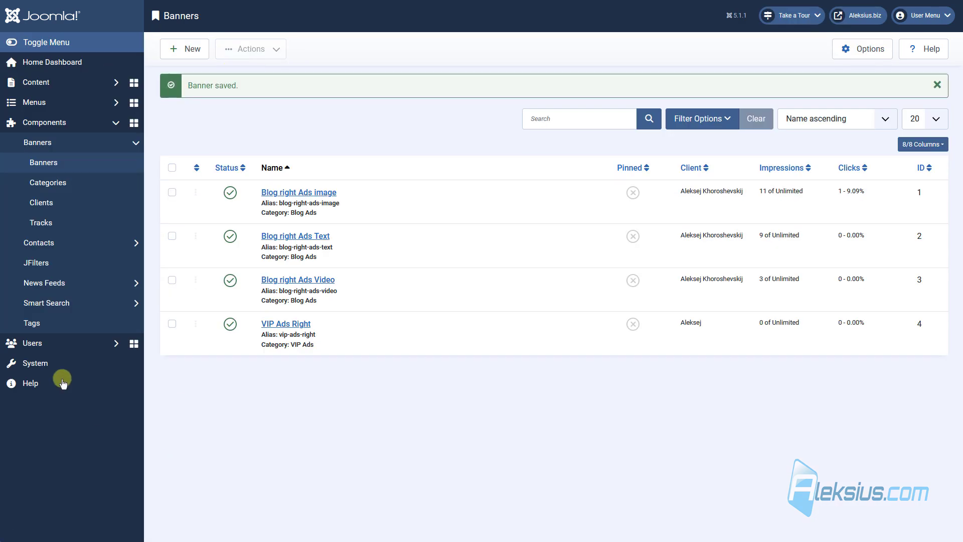
click(35, 363)
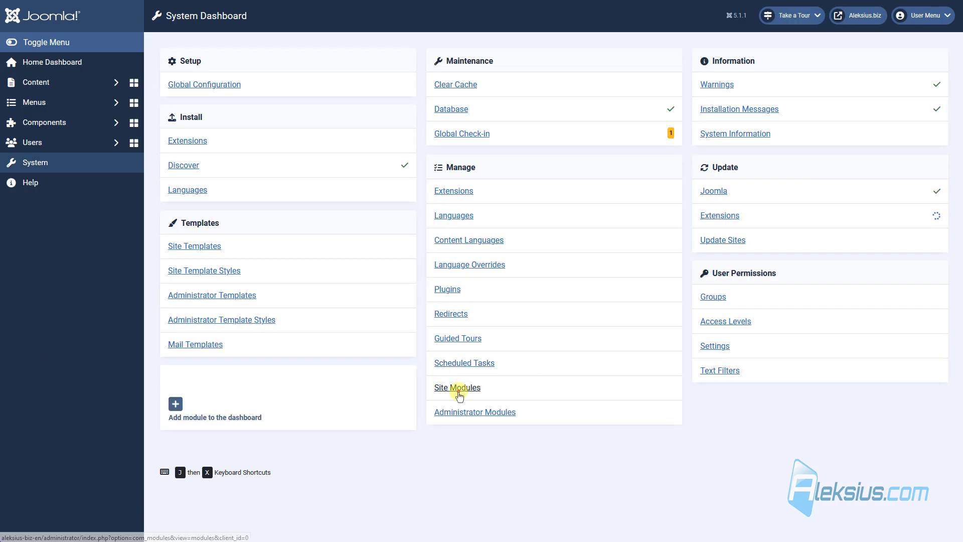
click(457, 387)
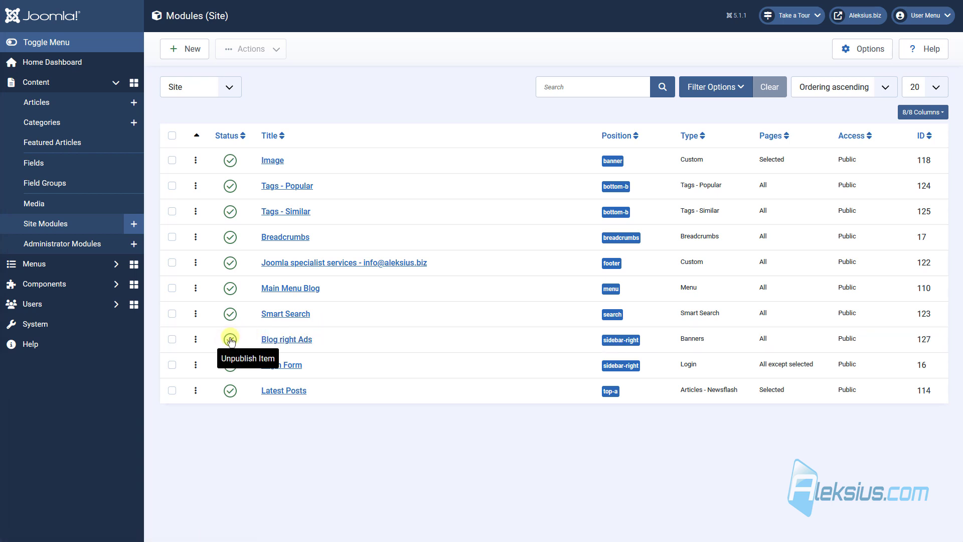
click(229, 339)
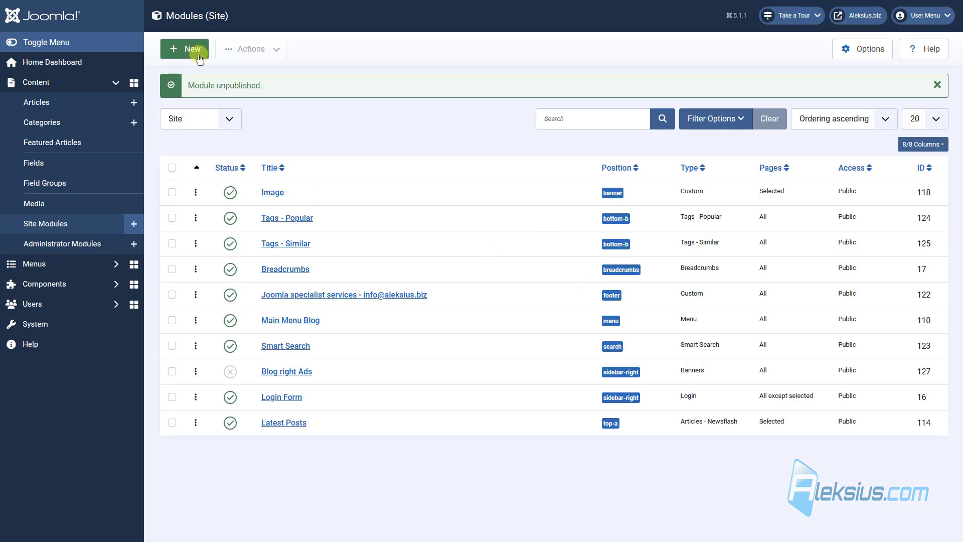
Create a Banners module titled VIP Ads Right with its title hidden.
click(185, 48)
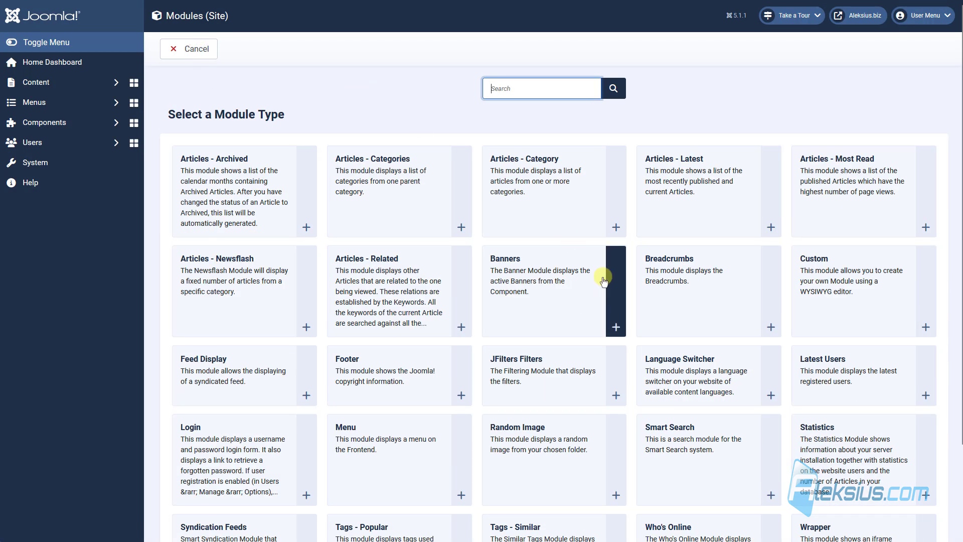
click(554, 291)
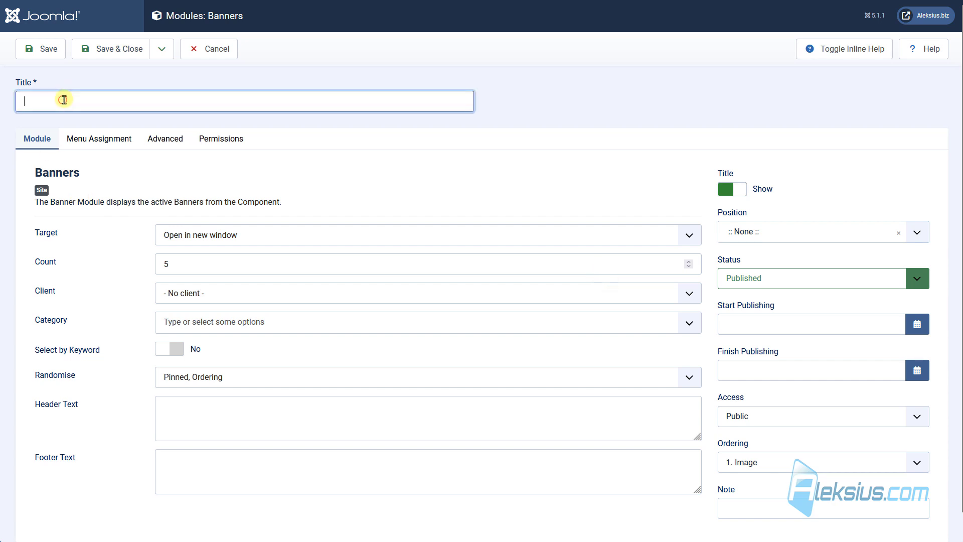
text(VIP Ads Right)
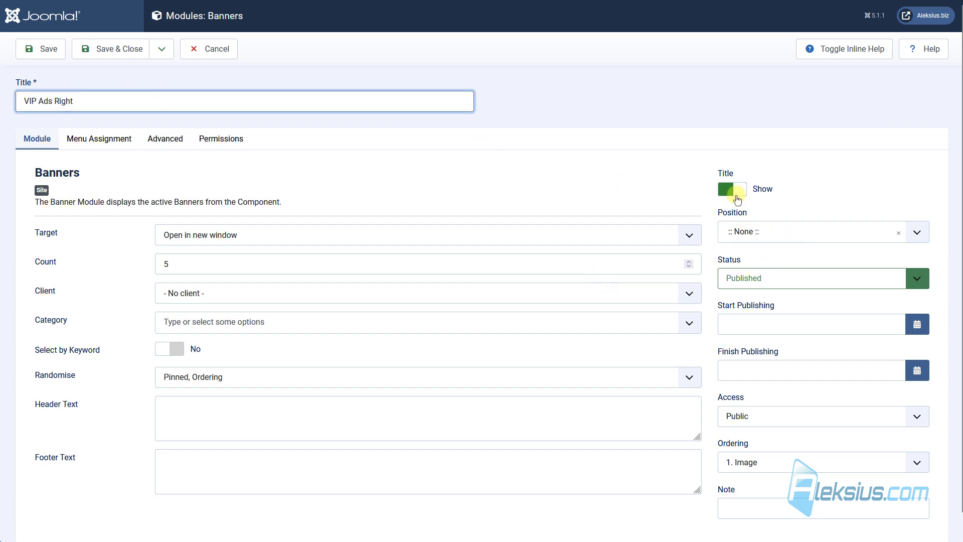
click(732, 189)
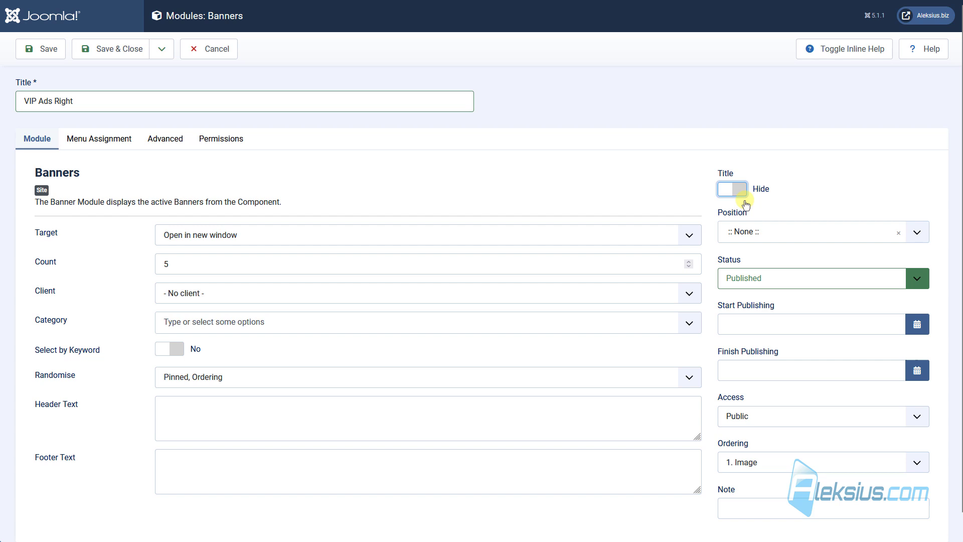
Place the module in sidebar-right, assign client Aleksej, and save it.
click(811, 232)
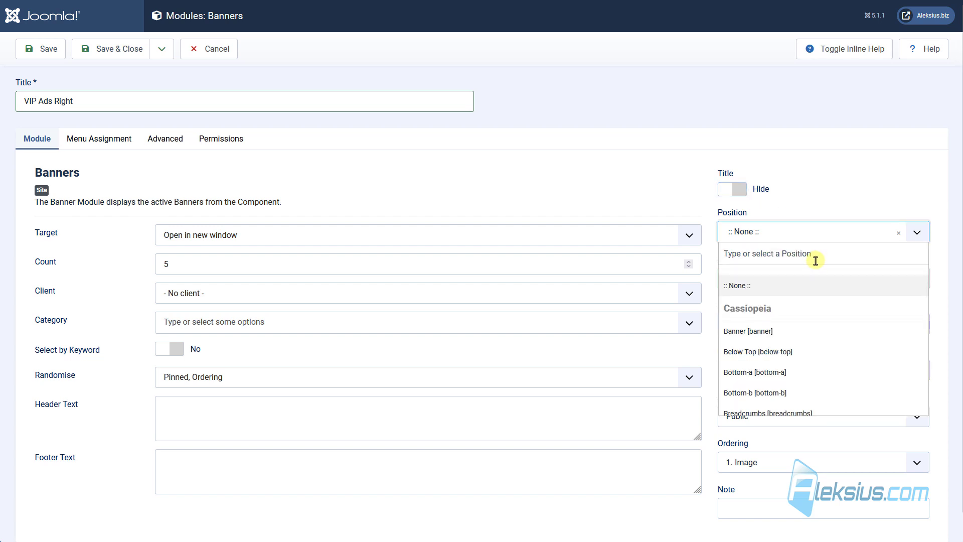
text(rig)
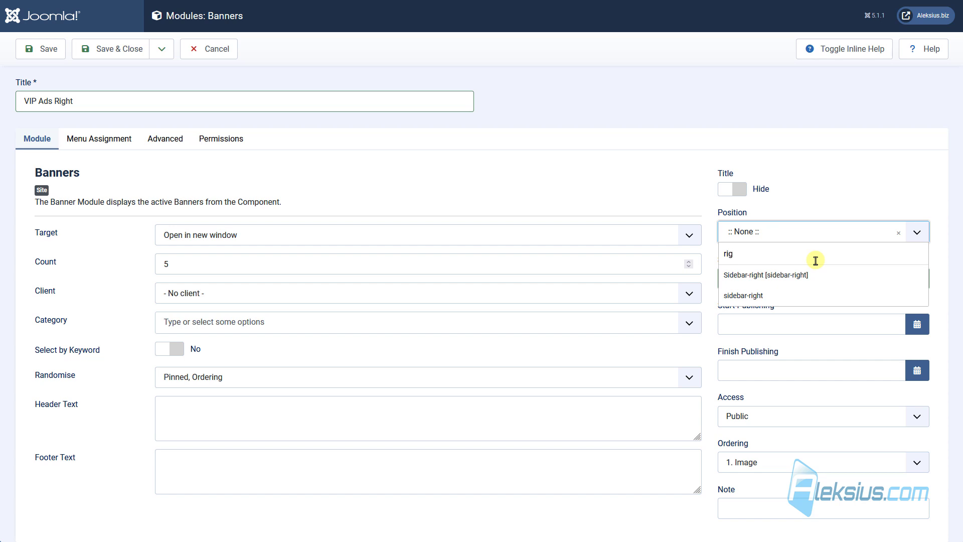
mouse_move(784, 275)
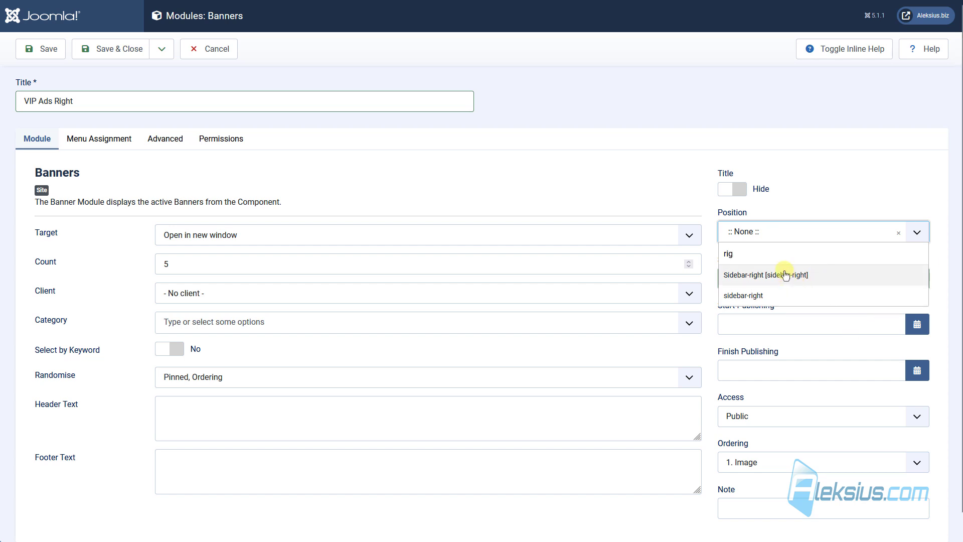
click(765, 275)
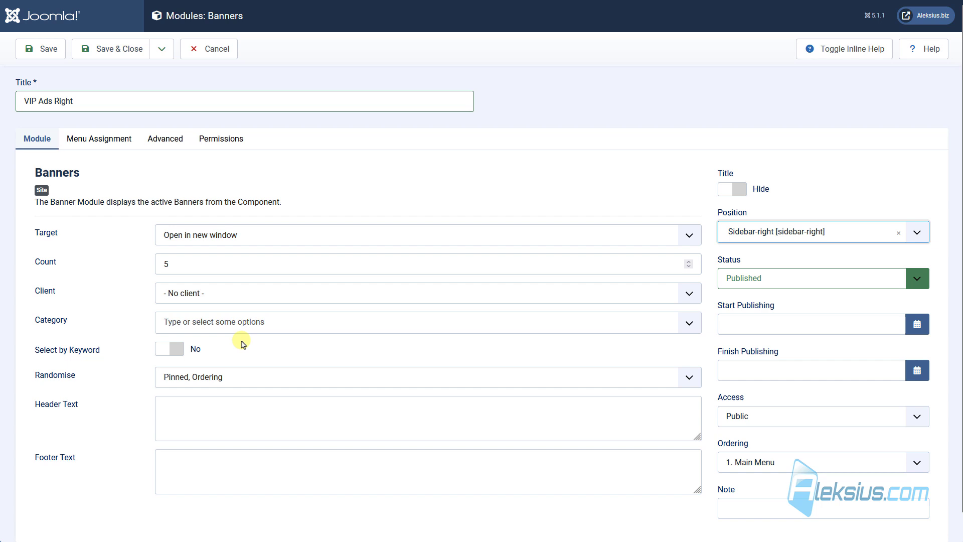
click(427, 292)
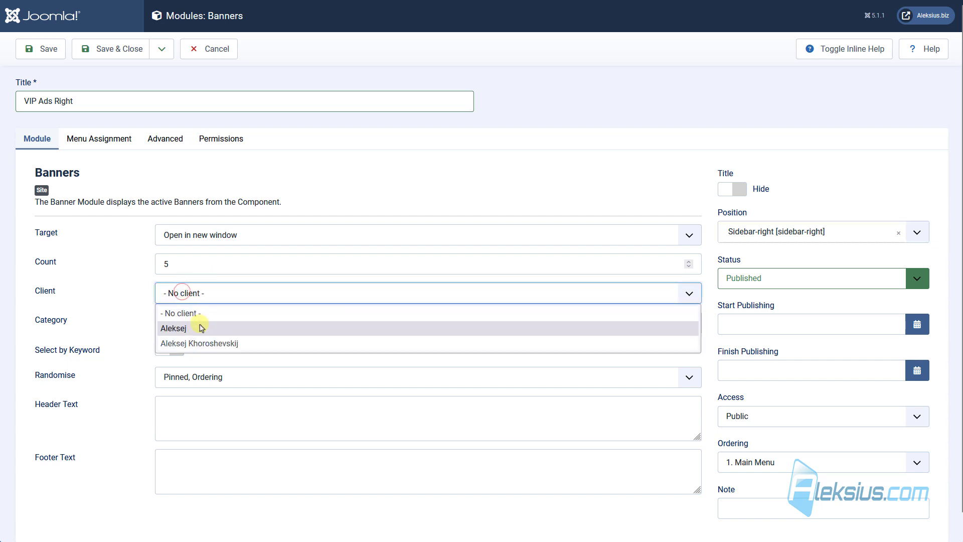
click(172, 328)
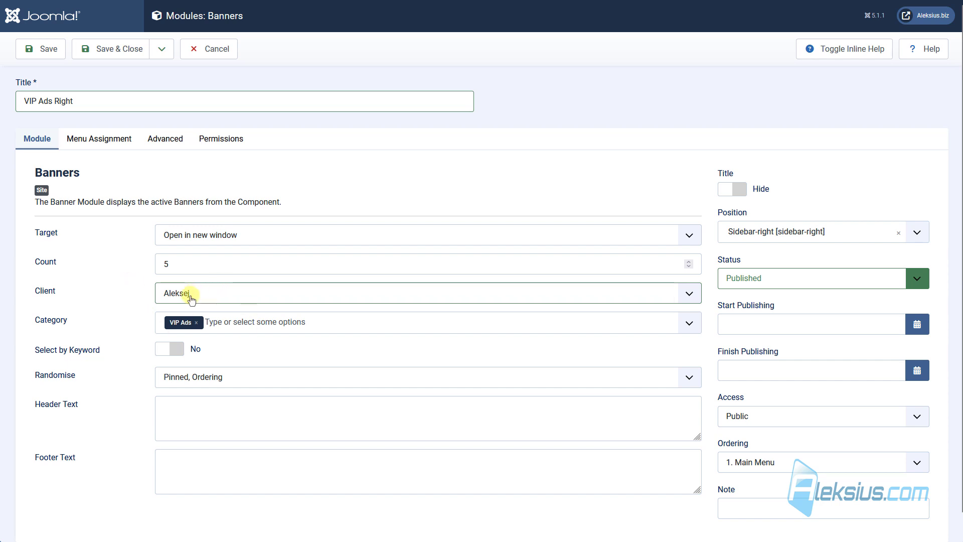
click(40, 48)
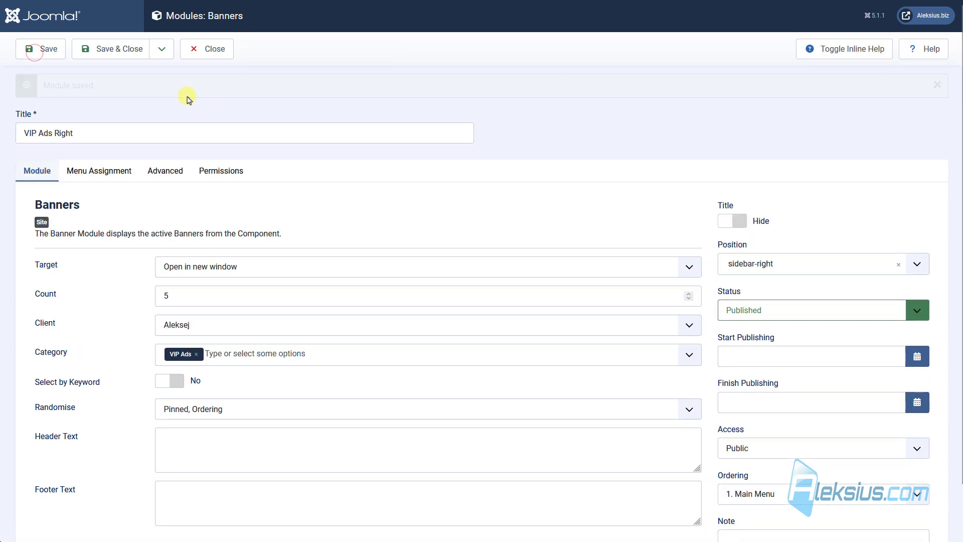
Preview the site, then toggle the module's client off and back to Aleksej.
click(35, 48)
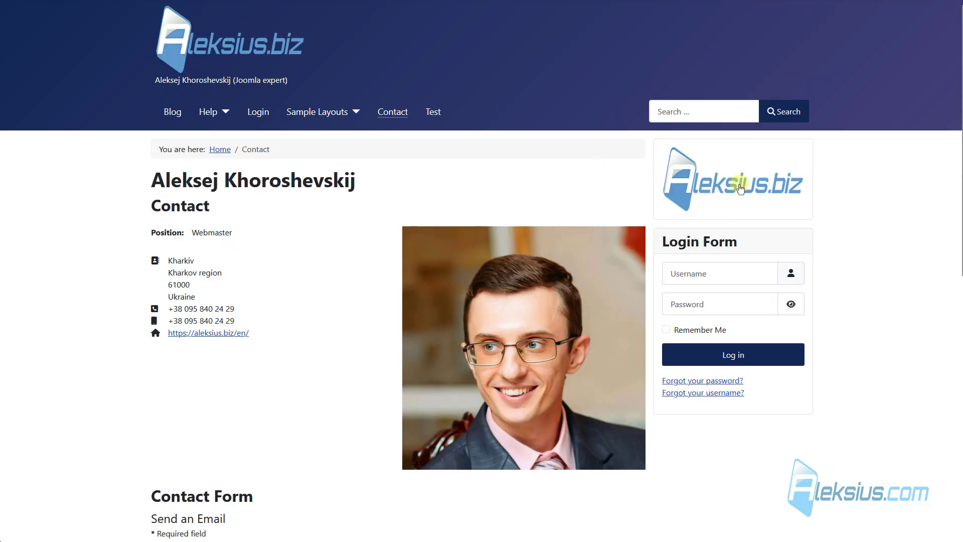
mouse_move(728, 176)
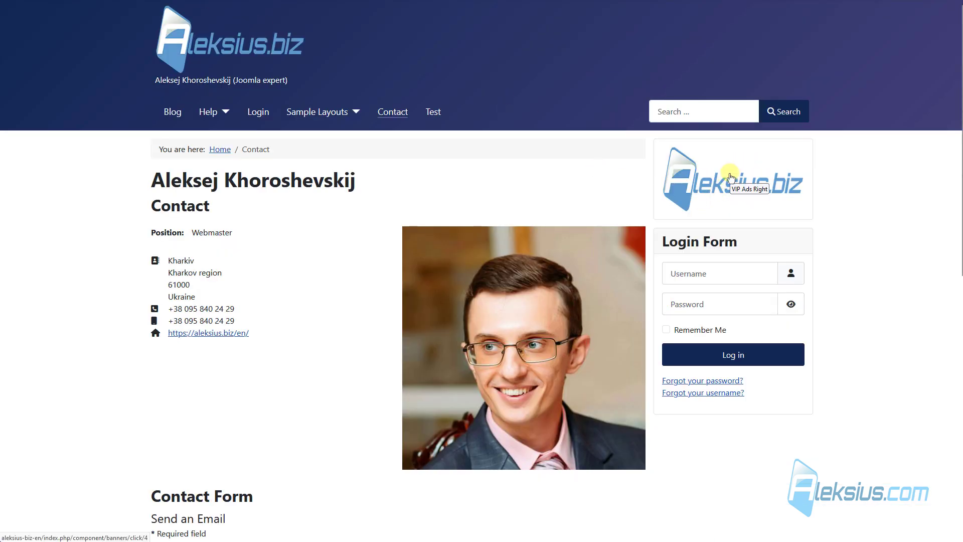
click(730, 177)
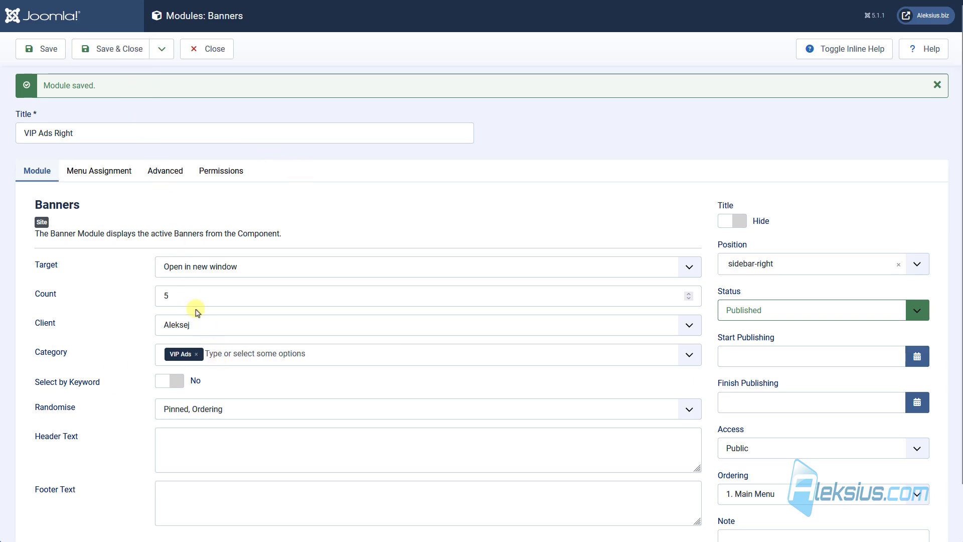
click(428, 318)
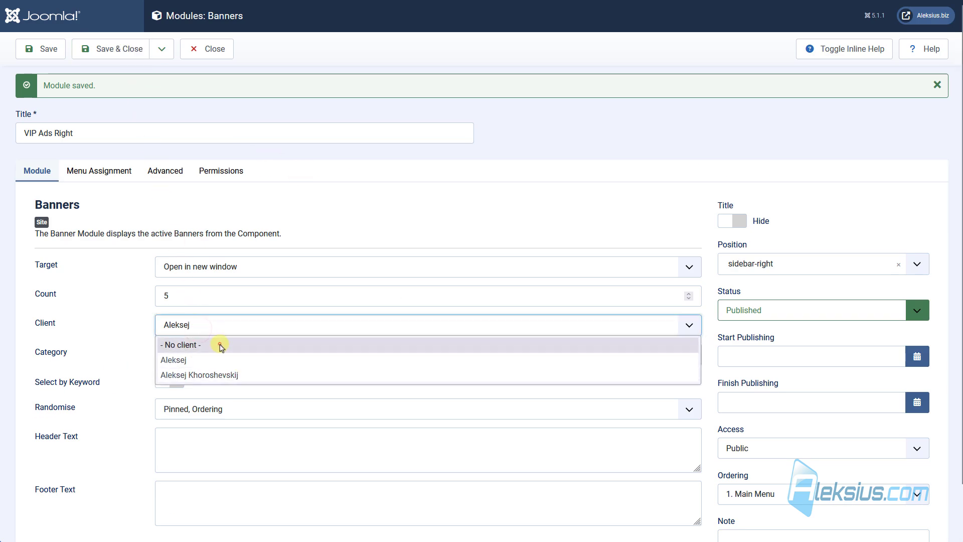
click(181, 345)
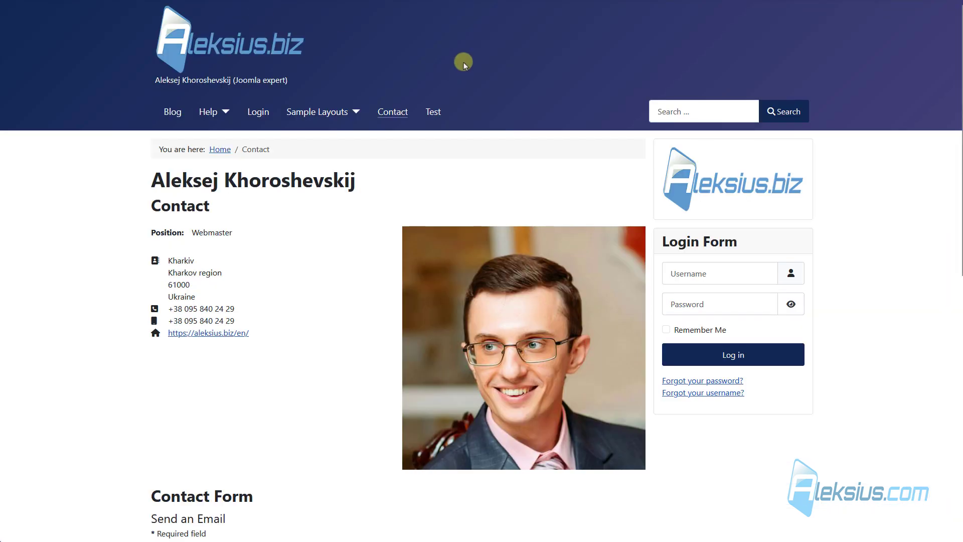
mouse_move(850, 162)
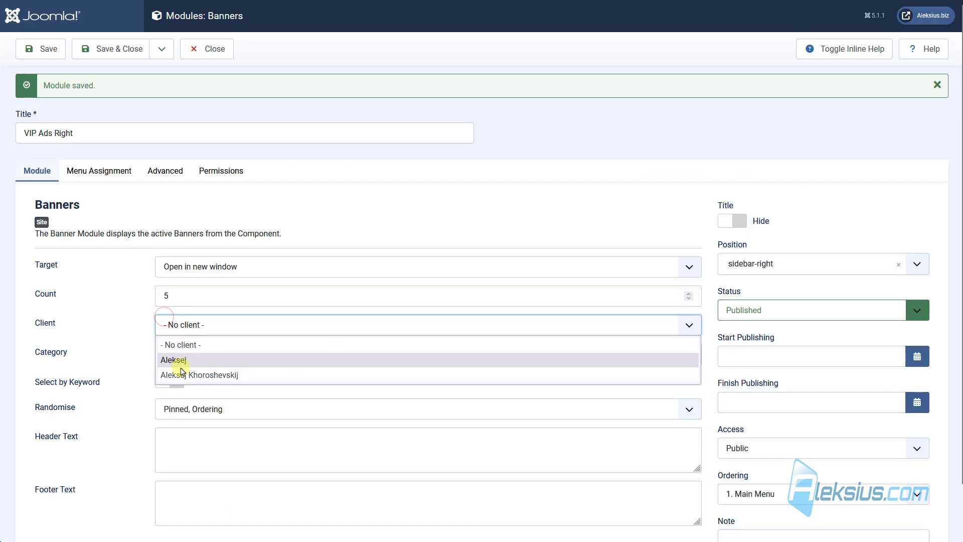
click(173, 359)
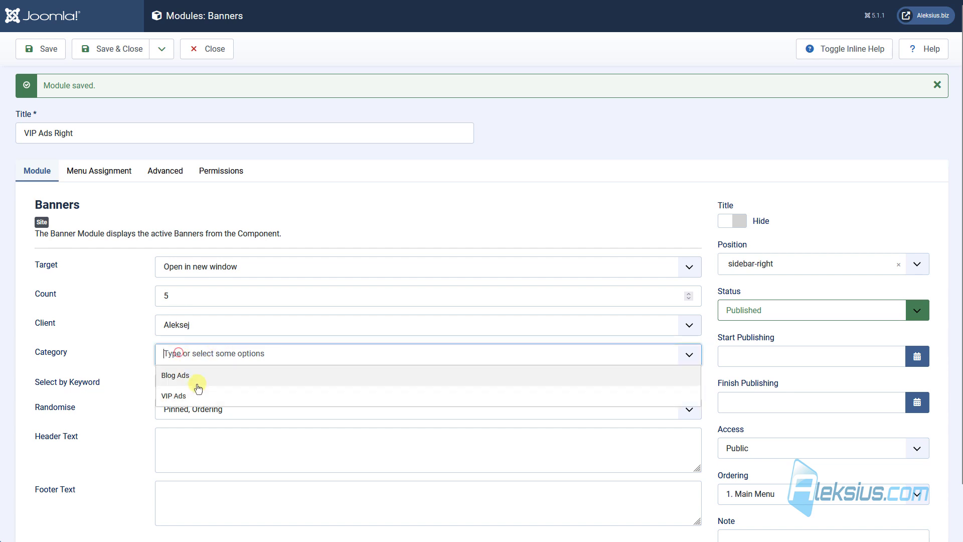
Adjust the module's categories, removing Blog Ads, and return to the Banners list.
click(173, 395)
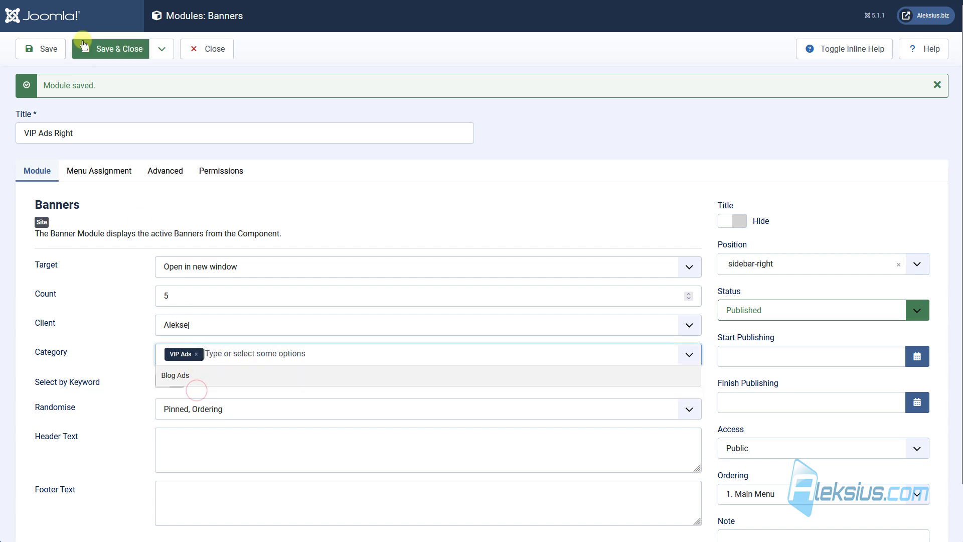
mouse_move(247, 361)
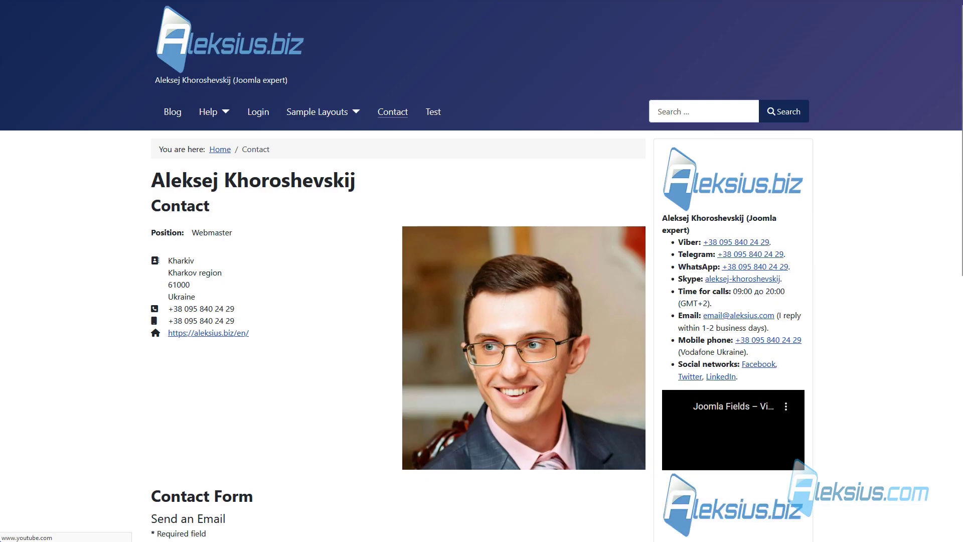
scroll(down, 3)
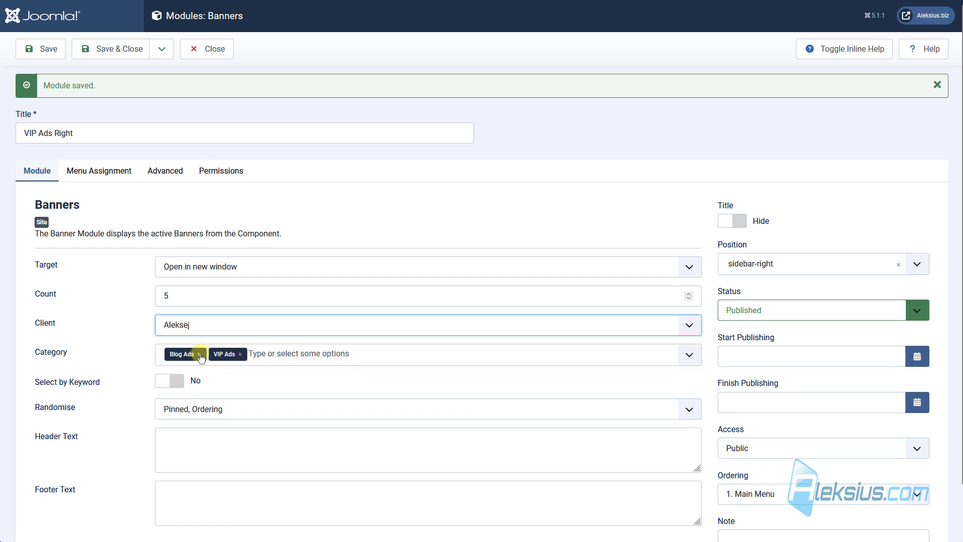
click(207, 48)
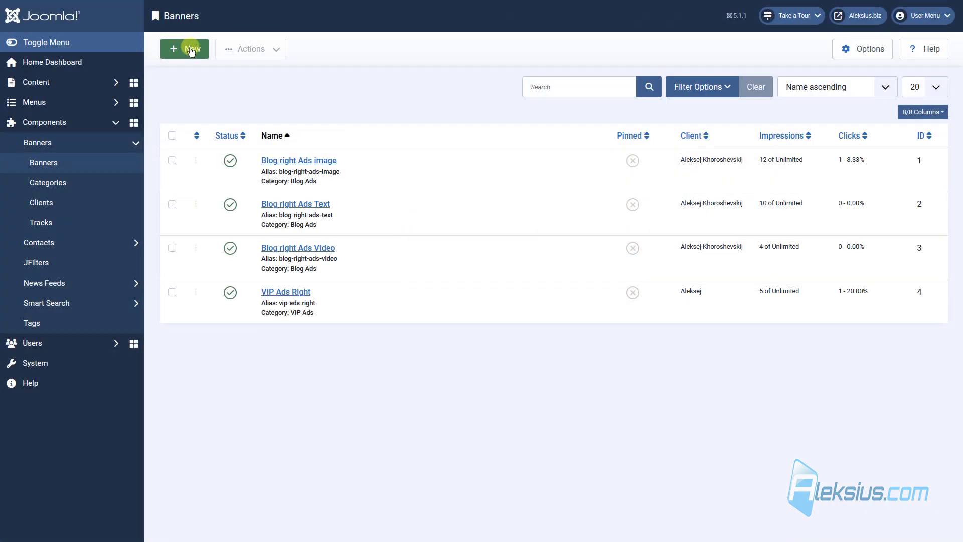
Create custom-code banner VIP Ads Right Text with the introduction sentence and a client.
click(185, 49)
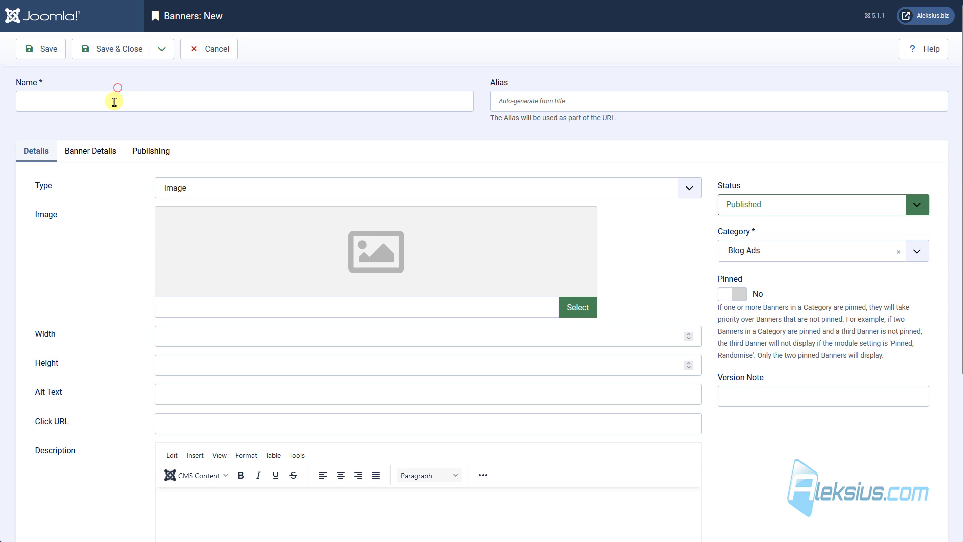
text(VIP Ads Right Text)
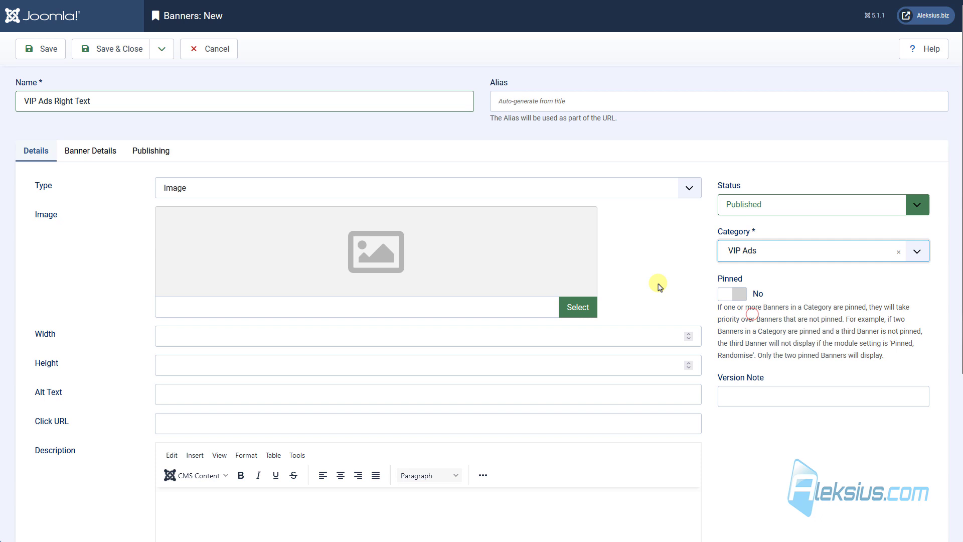
click(428, 179)
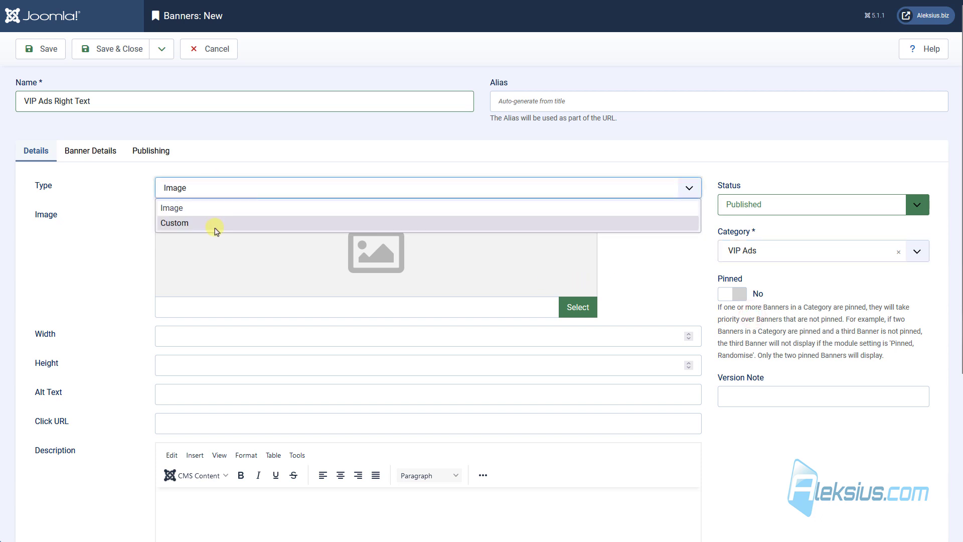
click(175, 222)
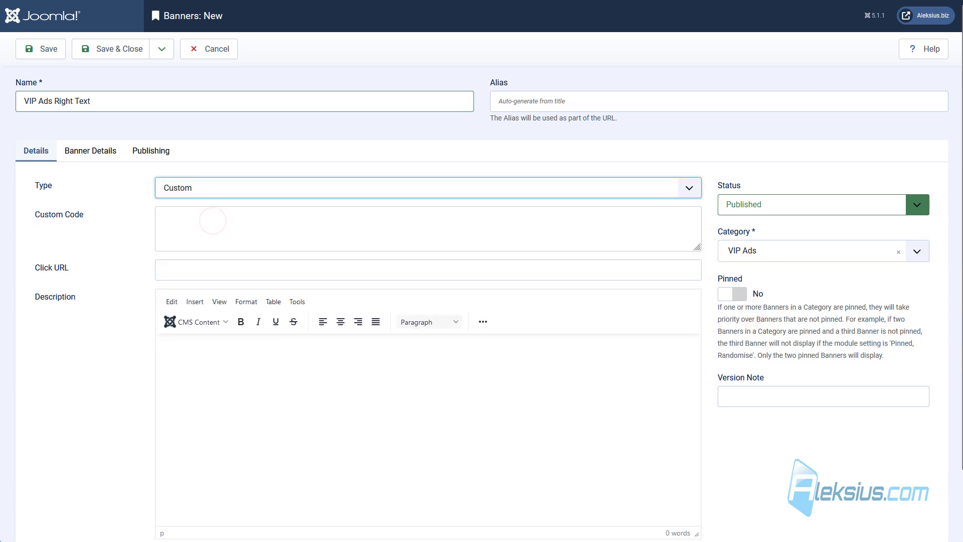
text(Hello, my name is Aleksej Khoroshevskij. I was born in Kharkiv (Ukraine) and I live there.)
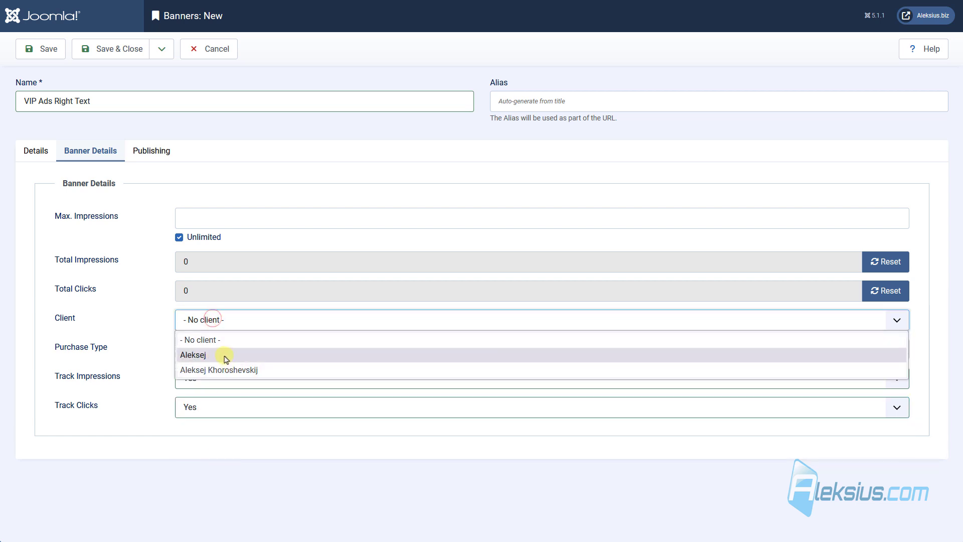
click(40, 48)
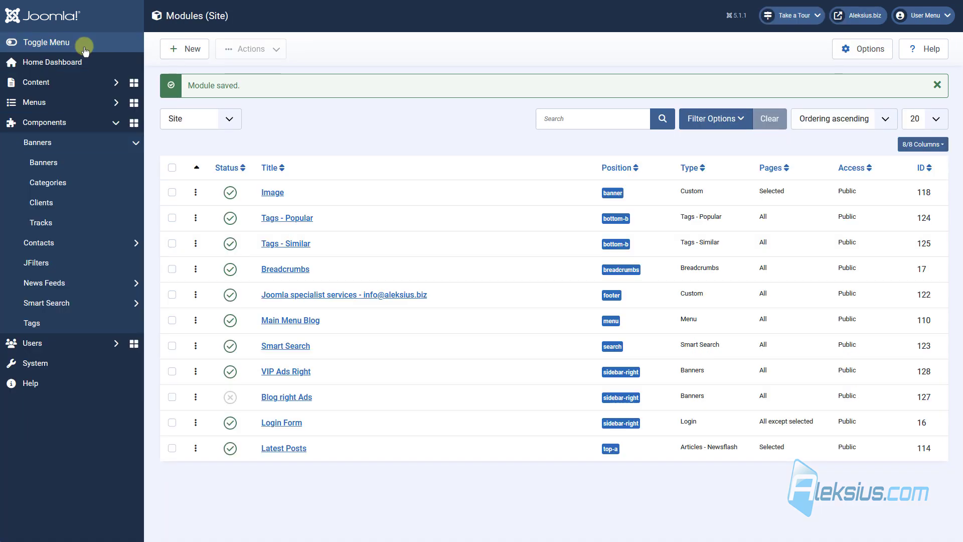
Draft the introduction sentence in a new article with the full toolbar shown.
click(36, 83)
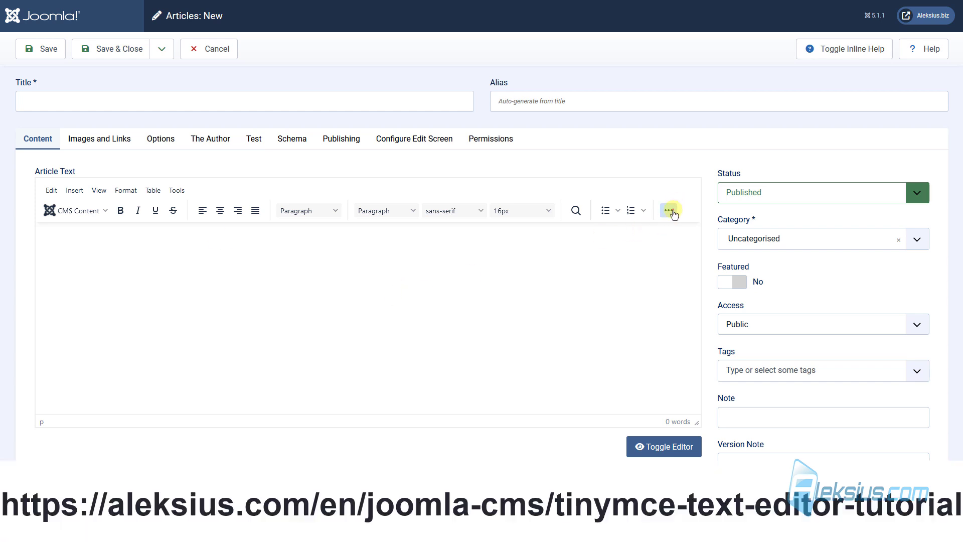
click(668, 210)
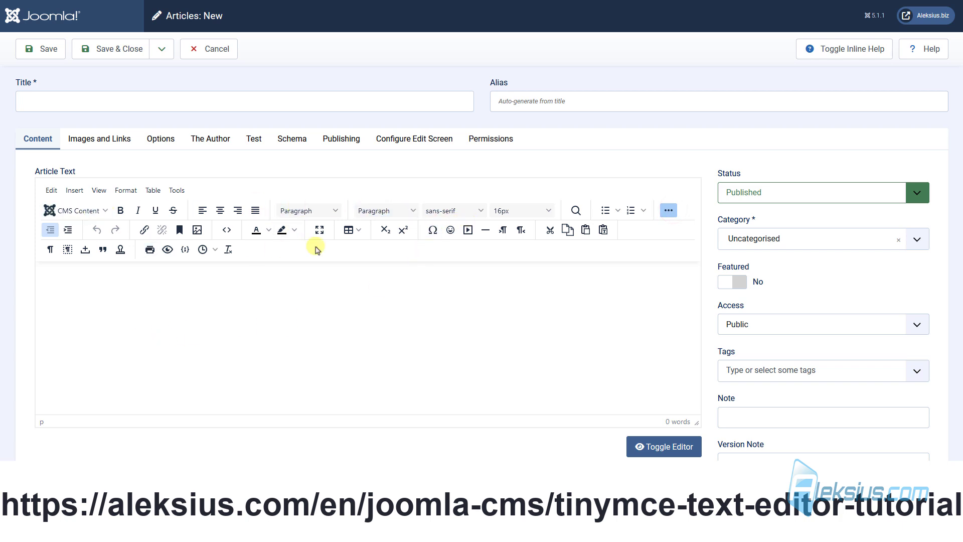
text(Hello, my name is Aleksej Khoroshevskij. I was born in Kharkiv (Ukraine) and I live there.)
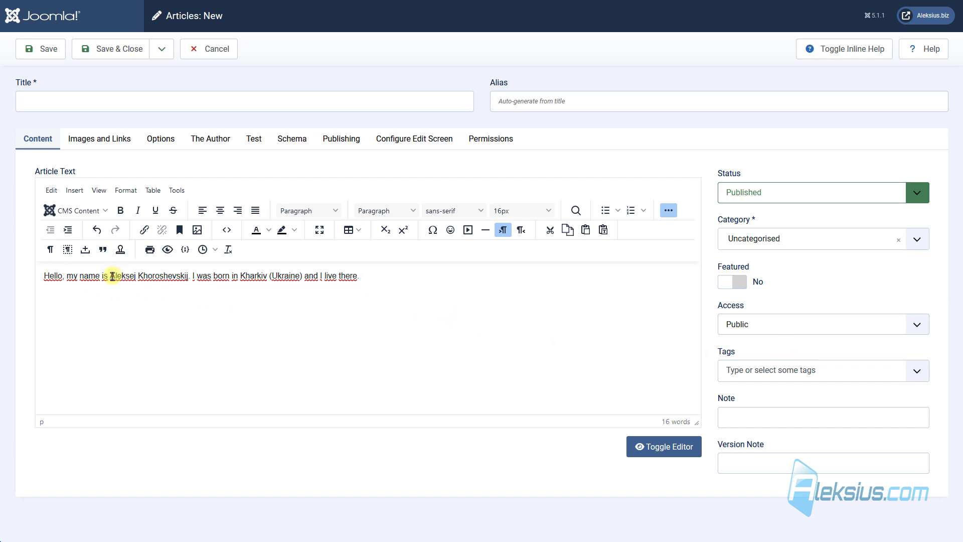
Make the full name bold and Kharkiv italic, then view the text as HTML.
drag(110, 275, 191, 275)
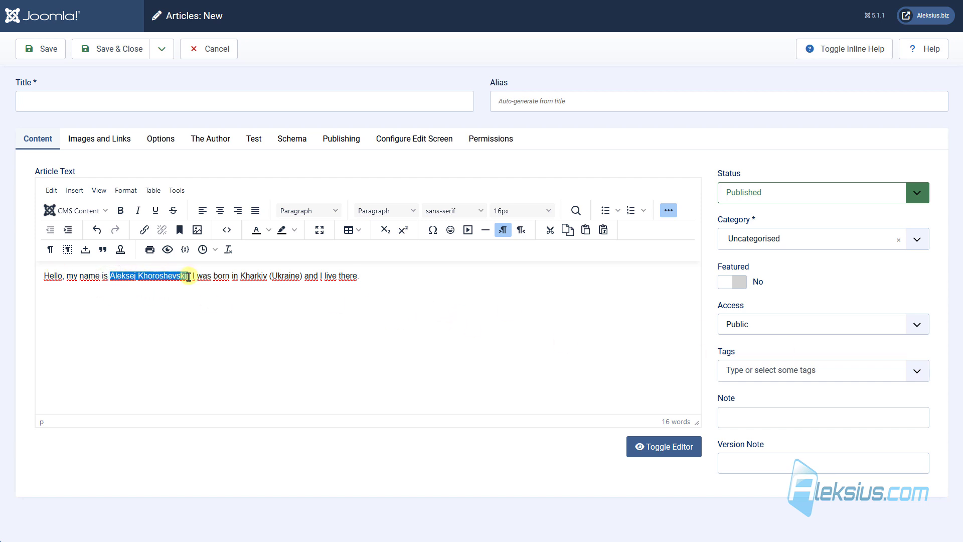
click(120, 211)
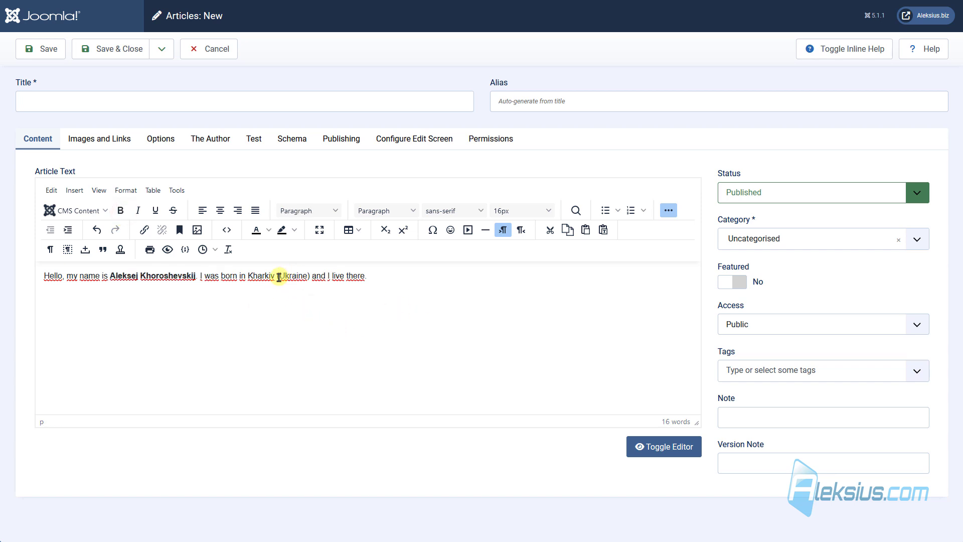
double_click(259, 276)
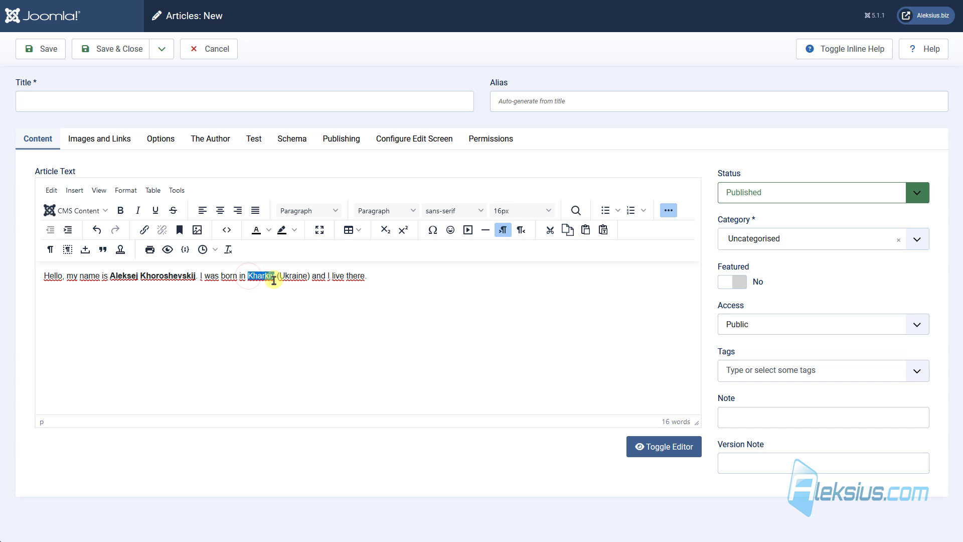
click(138, 210)
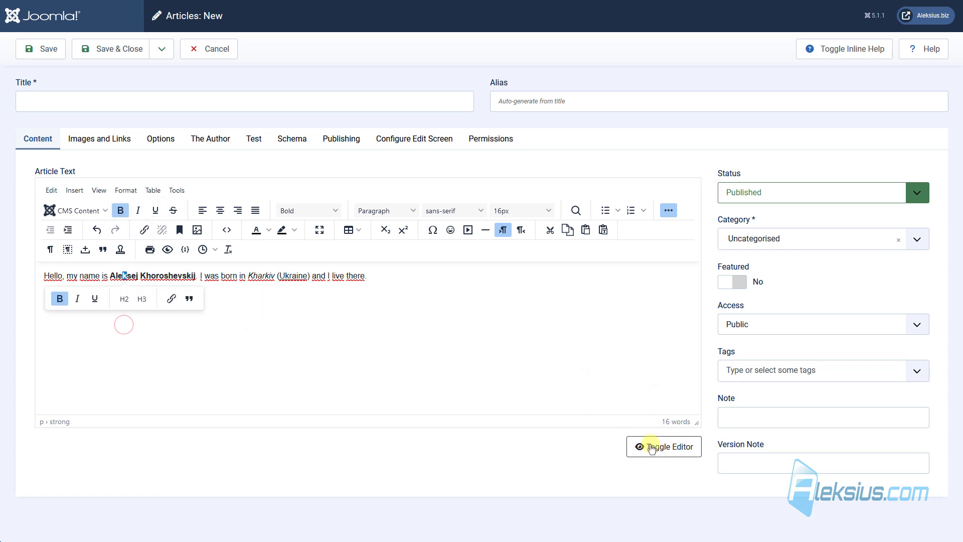
click(664, 447)
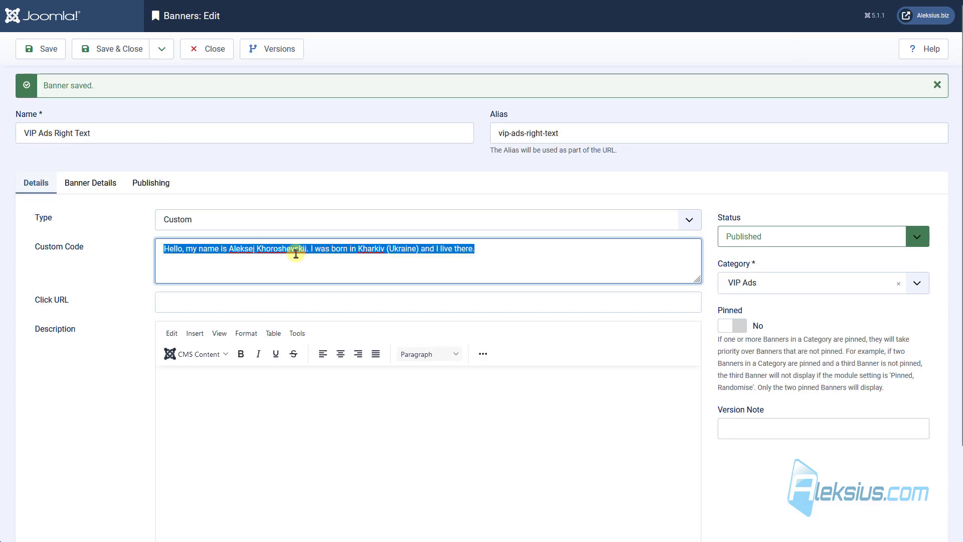
Swap the VIP Ads Right Text banner's custom code for the HTML sentence with bold name, italic Kharkiv, underlined Ukraine.
click(40, 48)
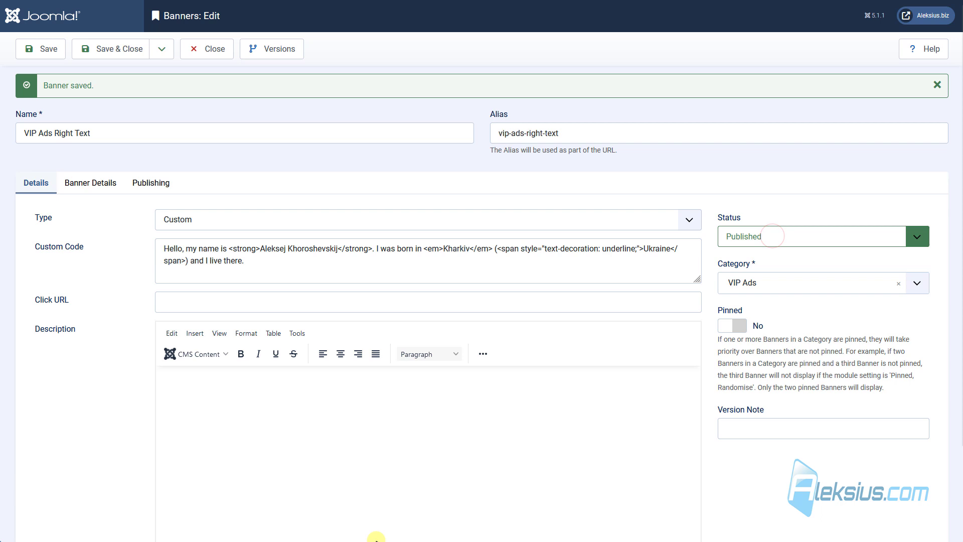
click(161, 48)
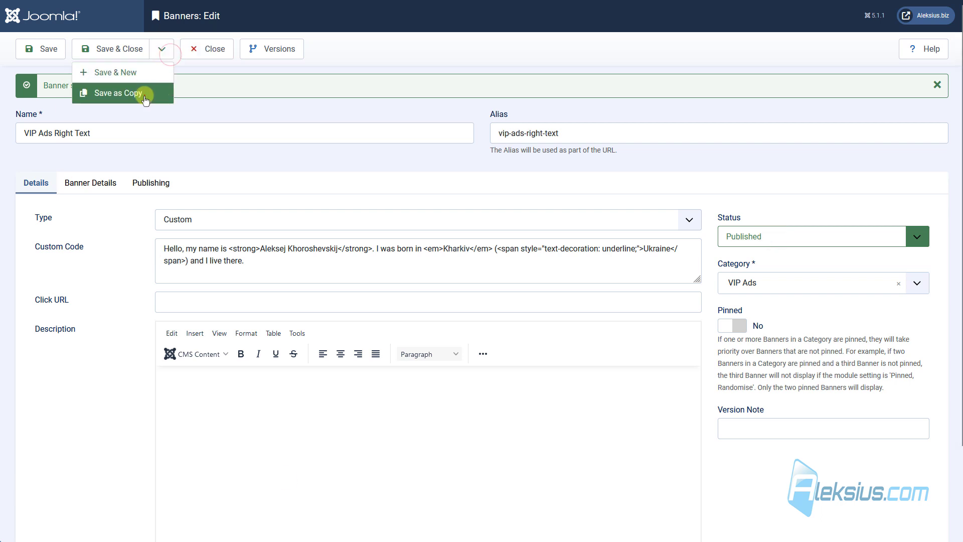
Save a copy as VIP Ads Right Video with the YouTube iframe embed sized 100% wide by 170 high.
click(118, 93)
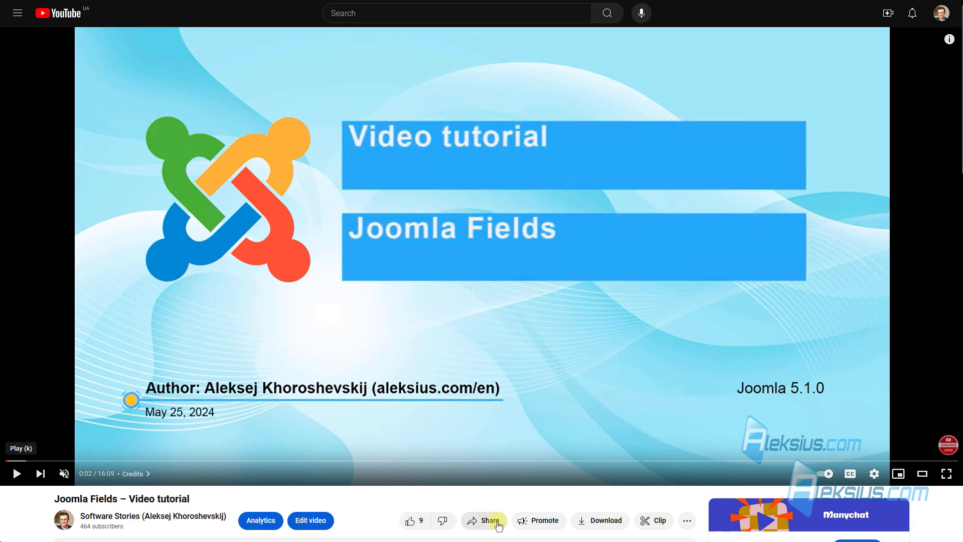
click(489, 520)
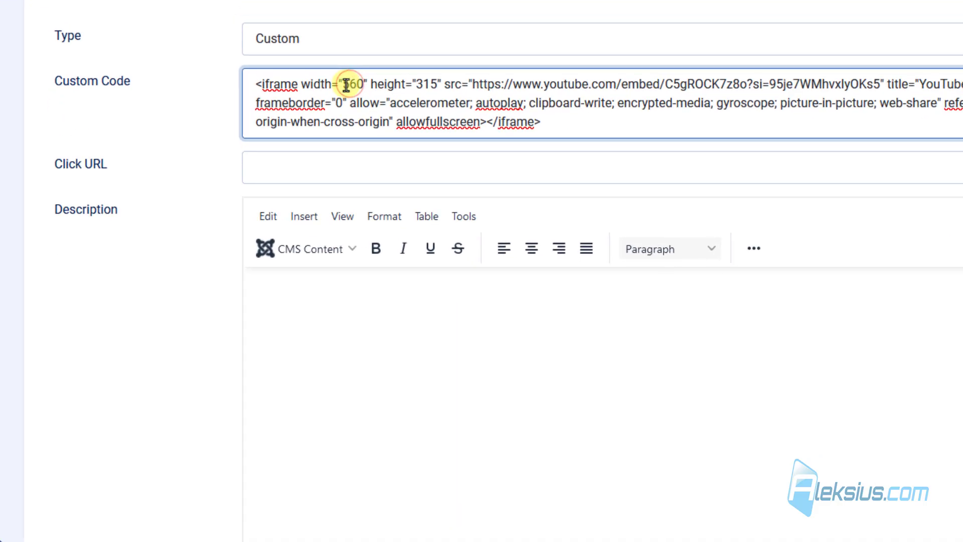
key(Backspace)
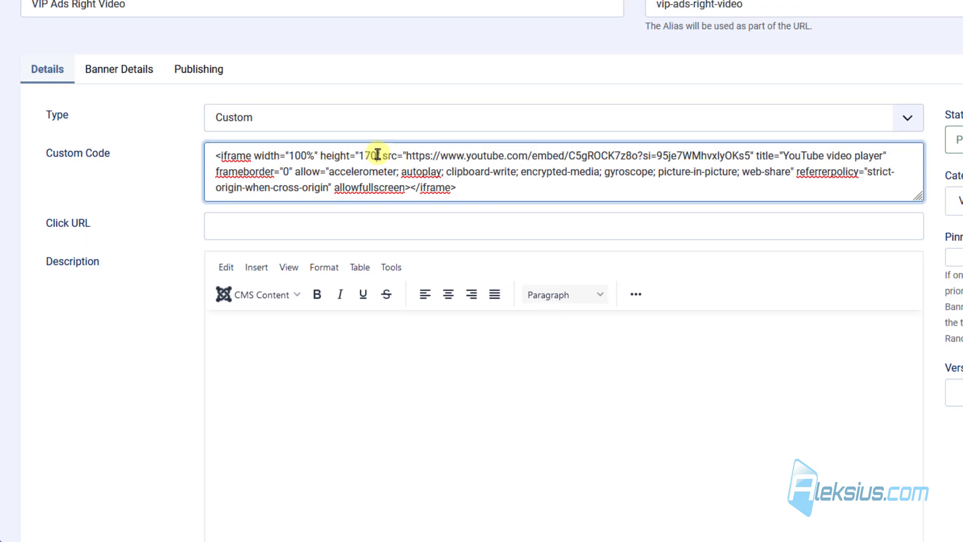
click(41, 48)
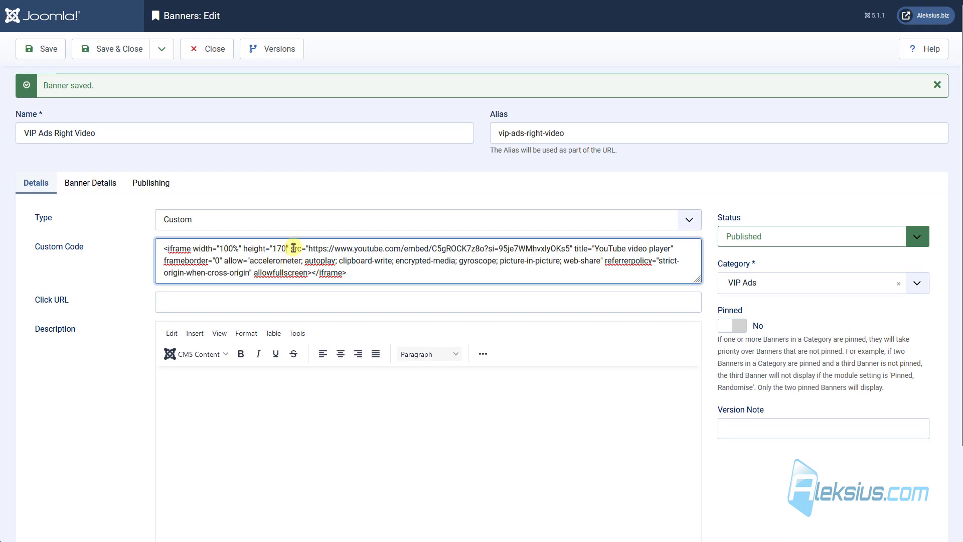
drag(191, 249, 289, 249)
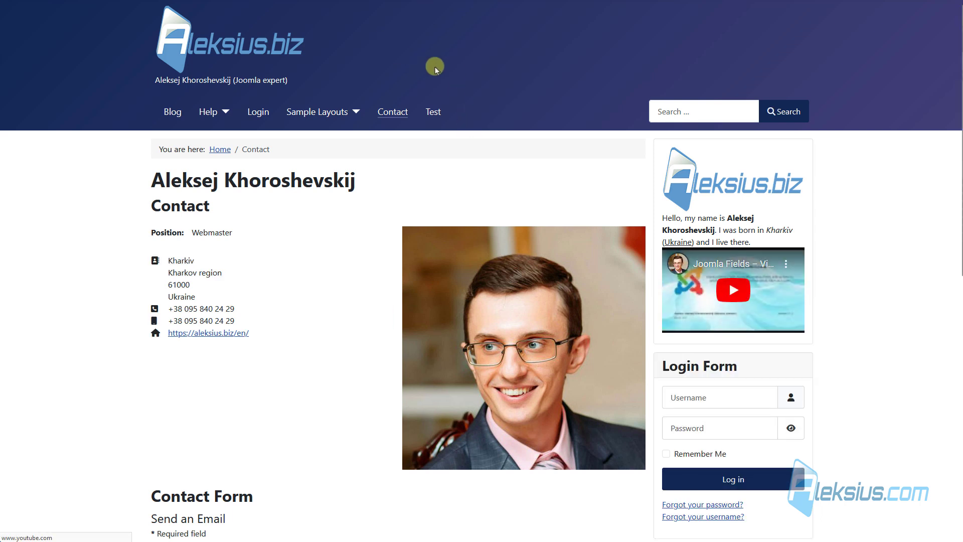
mouse_move(737, 302)
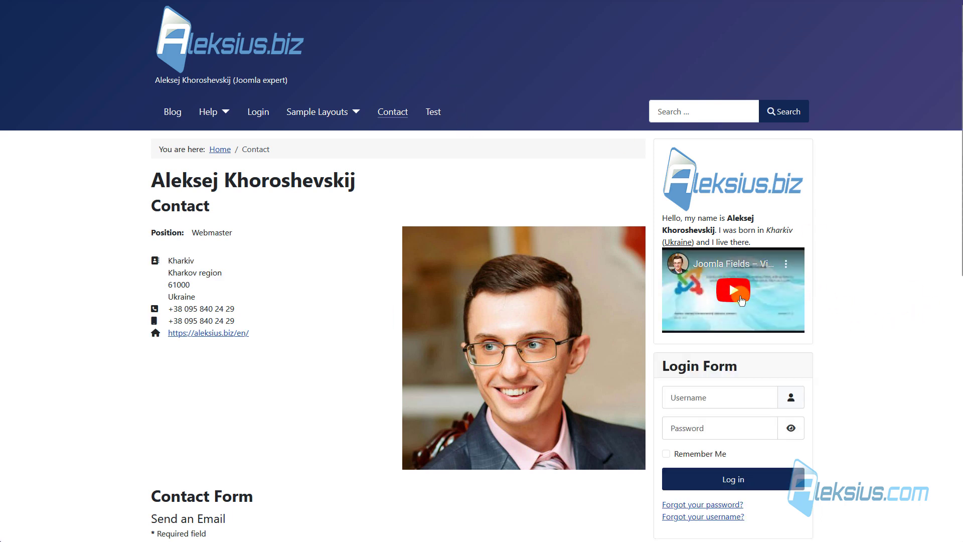
Reload the front-end Contact page to check the logo text and video banners in the sidebar.
click(732, 290)
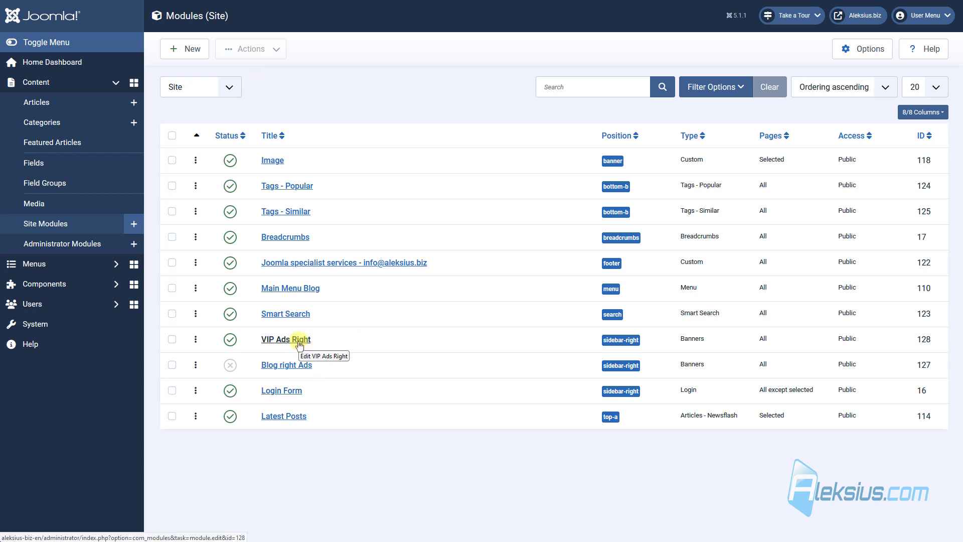
Set the VIP Ads Right banners module's Count to 5 and save it.
click(286, 339)
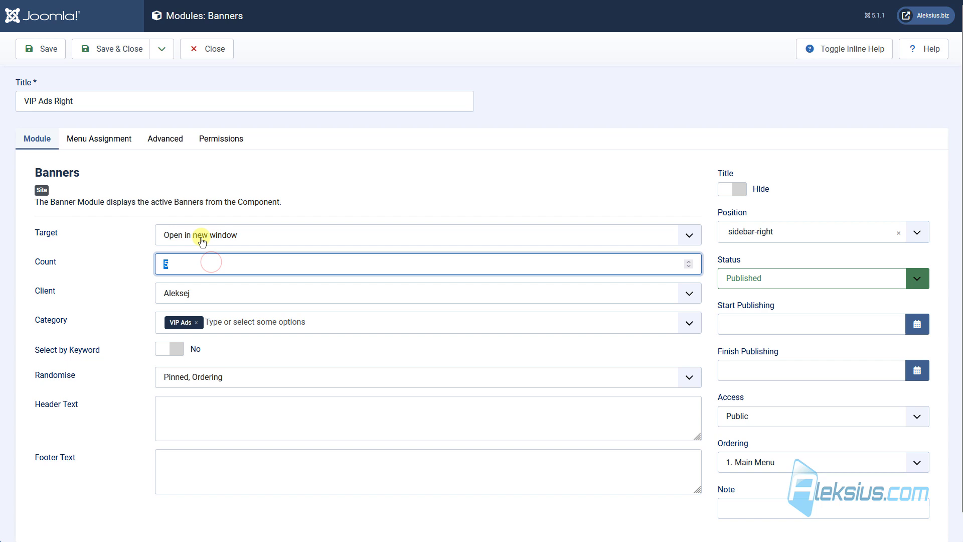
click(49, 49)
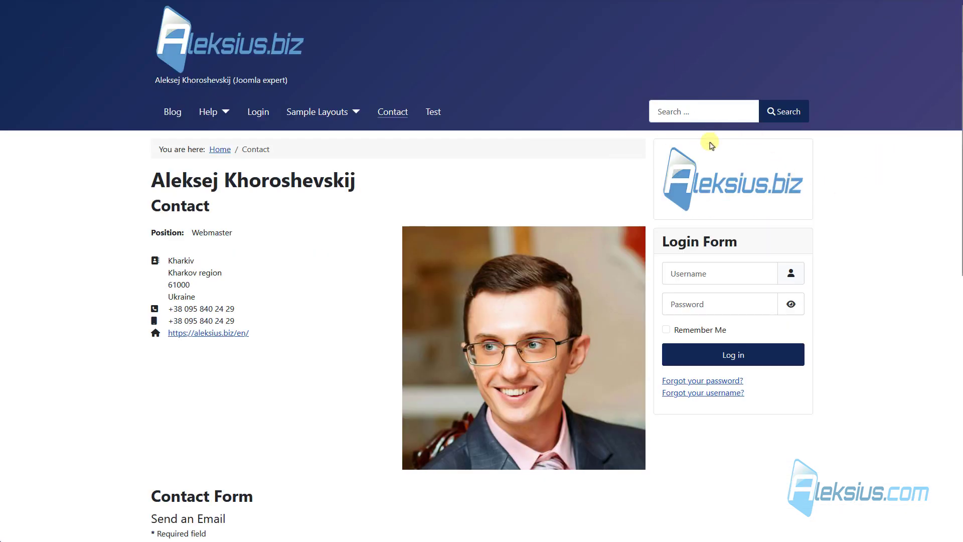
mouse_move(788, 187)
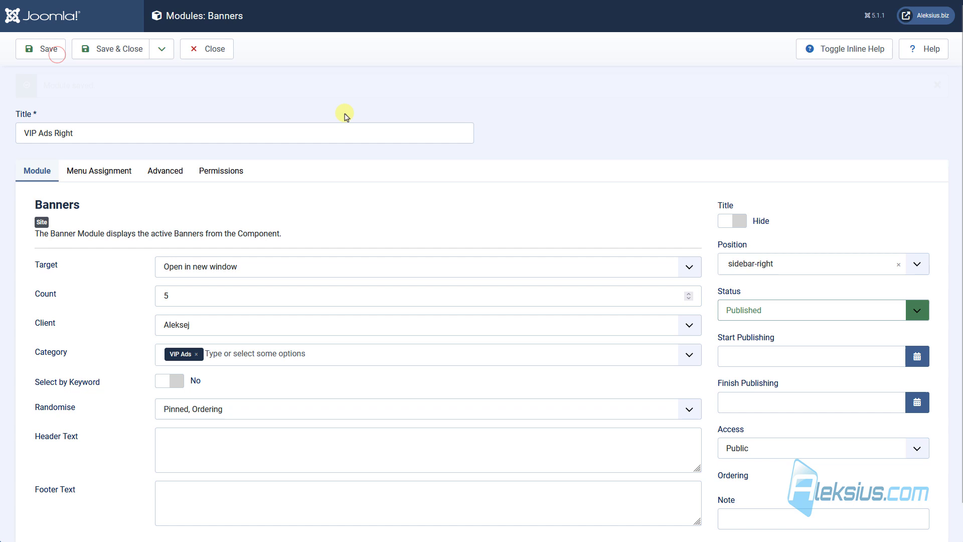
click(40, 48)
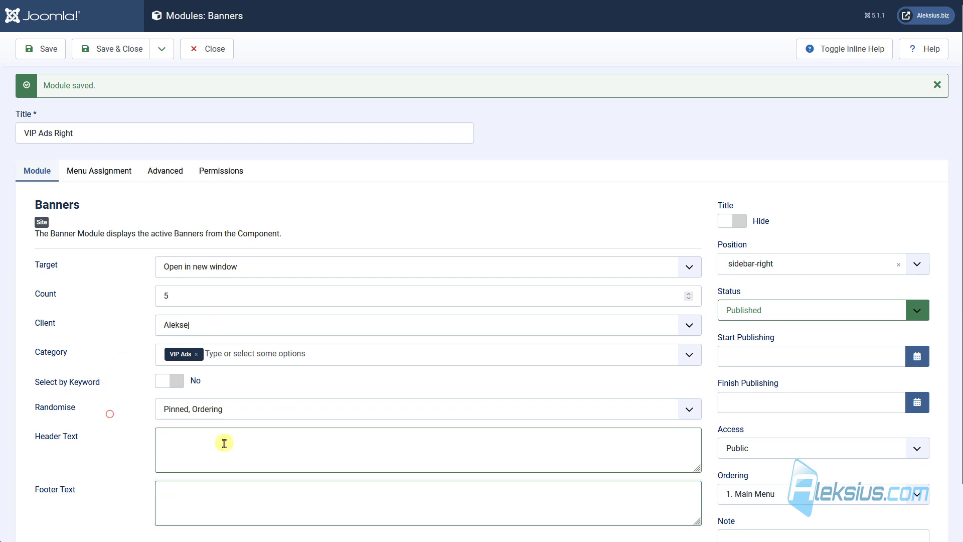
Set the module's Randomise option to 'Pinned, Randomise', save, and check the site preview.
click(448, 398)
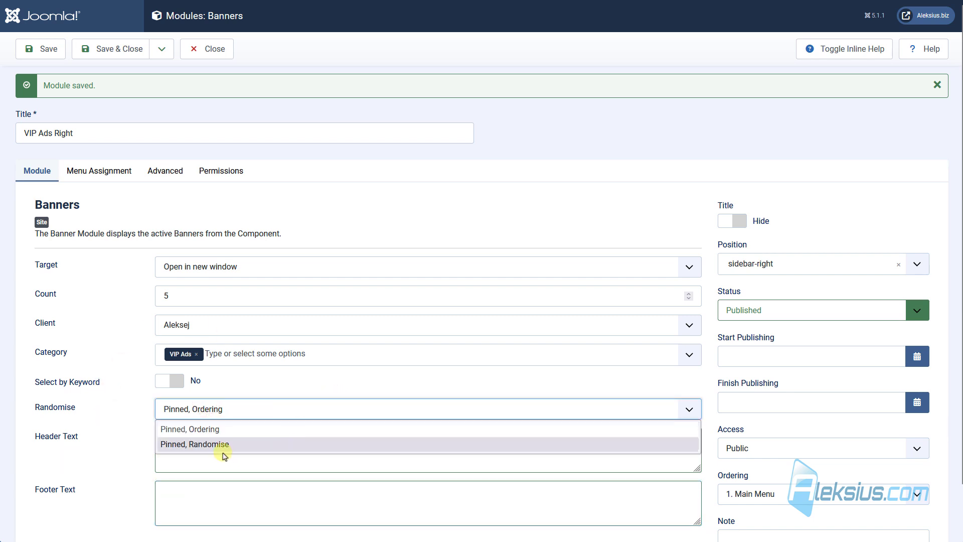
click(194, 443)
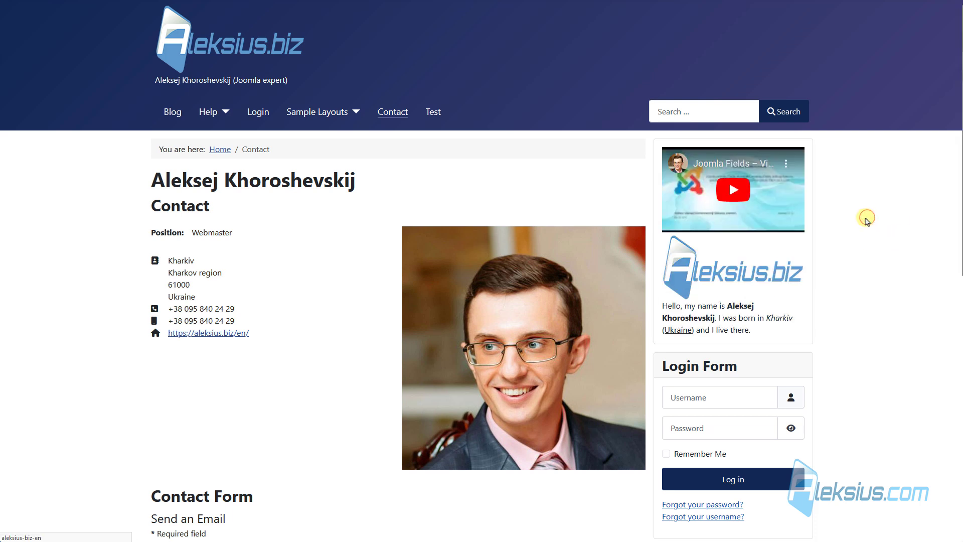
click(732, 189)
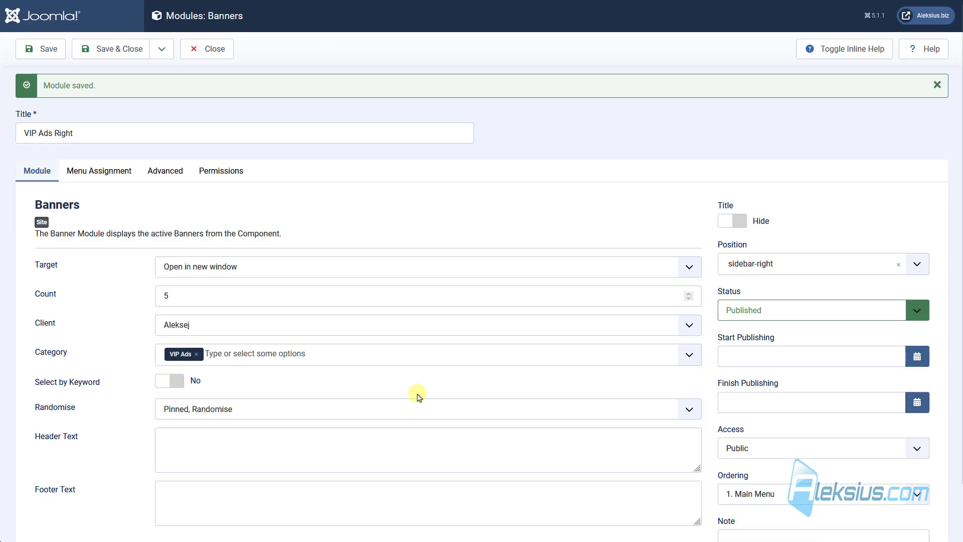
mouse_move(165, 413)
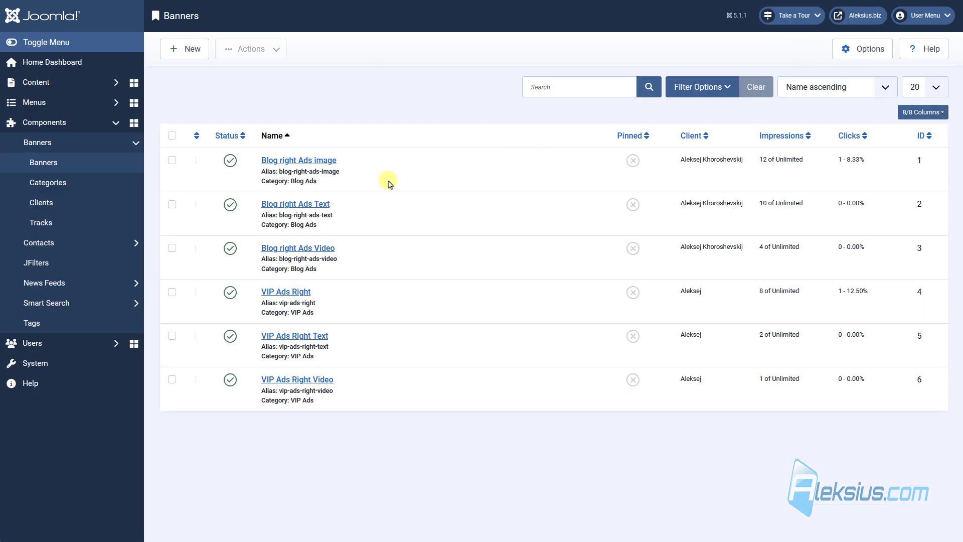
mouse_move(335, 335)
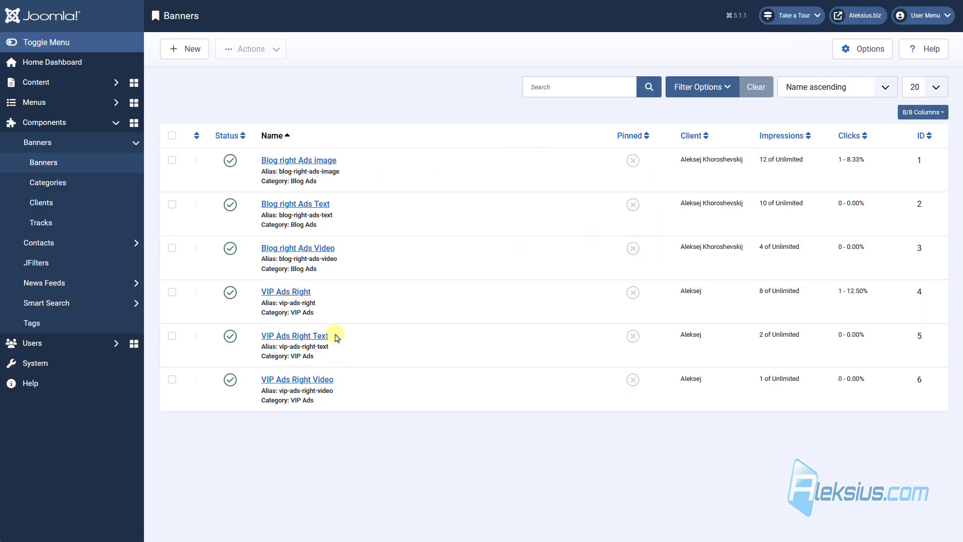
mouse_move(461, 460)
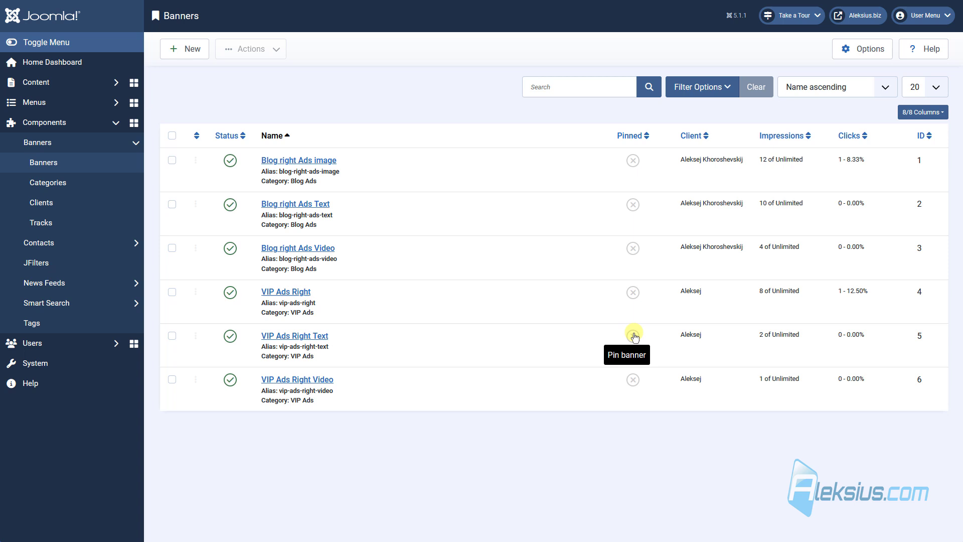
Toggle Pinned on for the VIP Ads Right Text row in the Banners list.
click(632, 335)
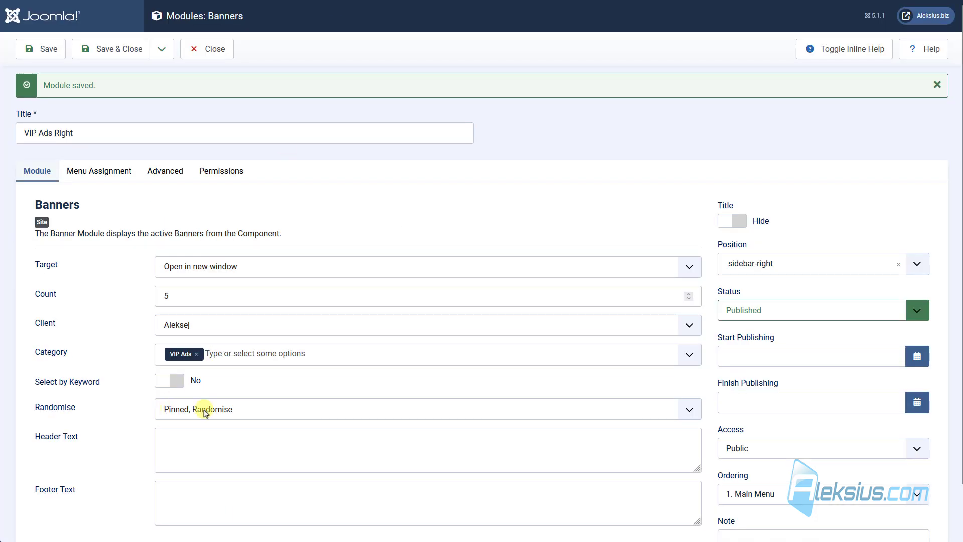
mouse_move(228, 419)
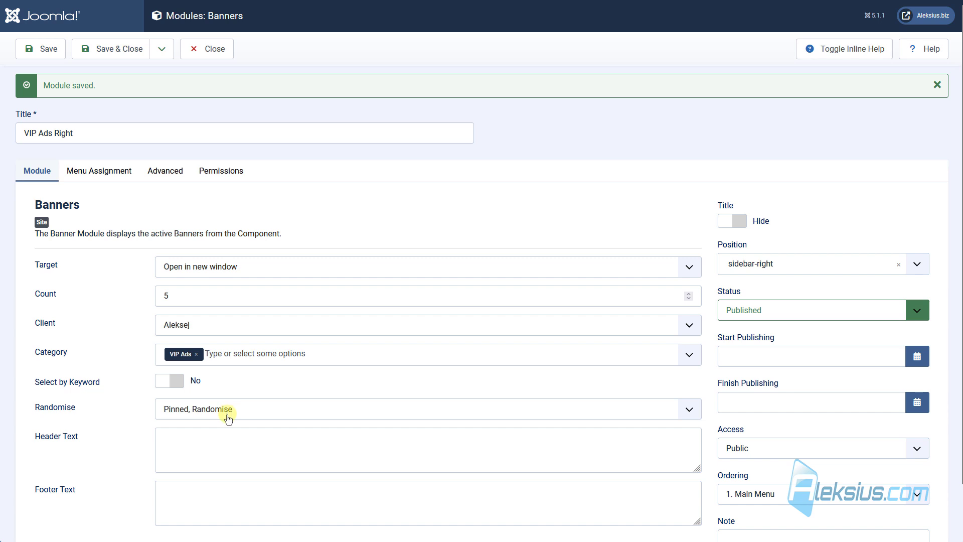
click(207, 49)
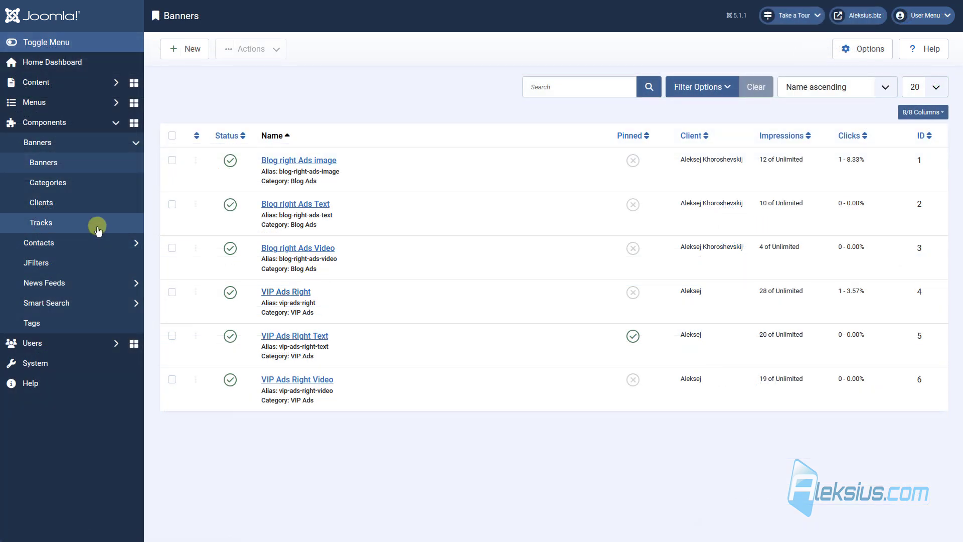
click(41, 222)
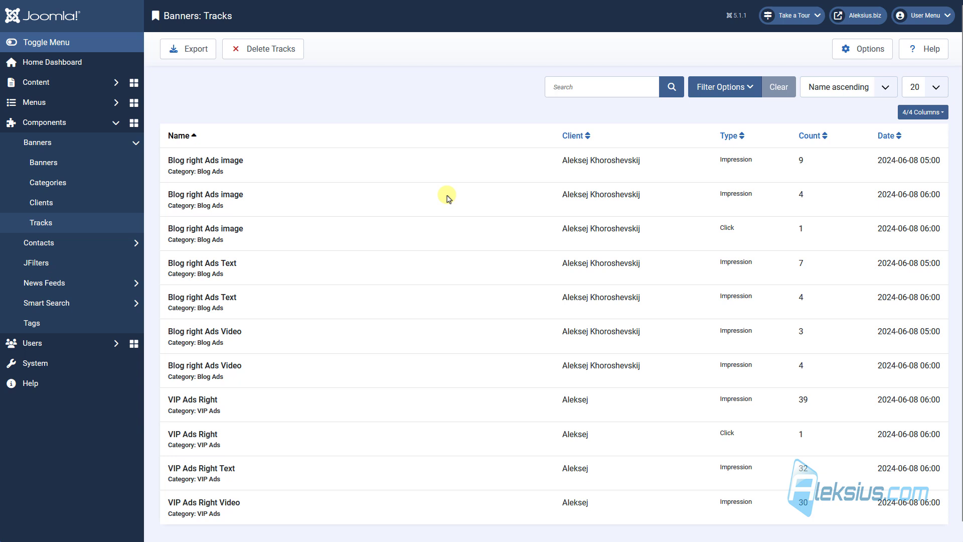
scroll(down, 3)
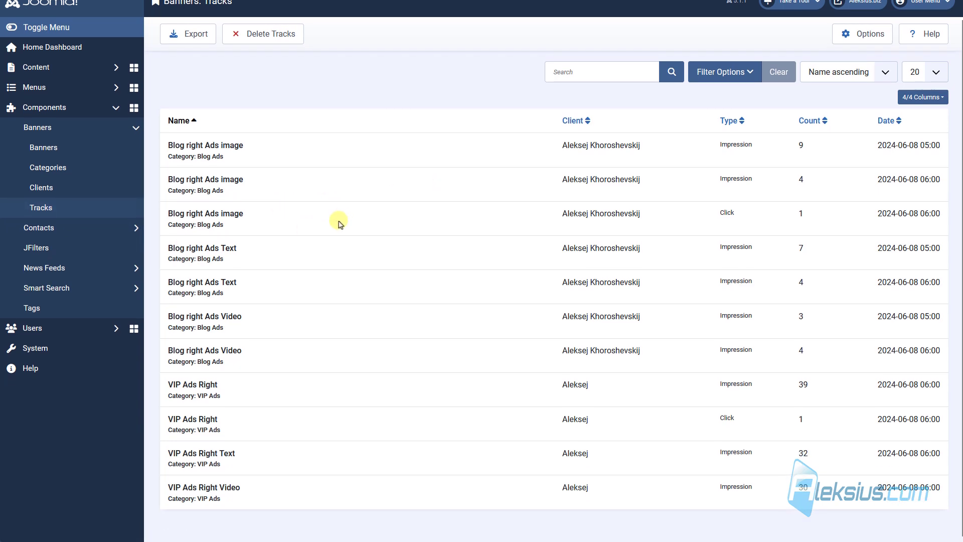
mouse_move(702, 249)
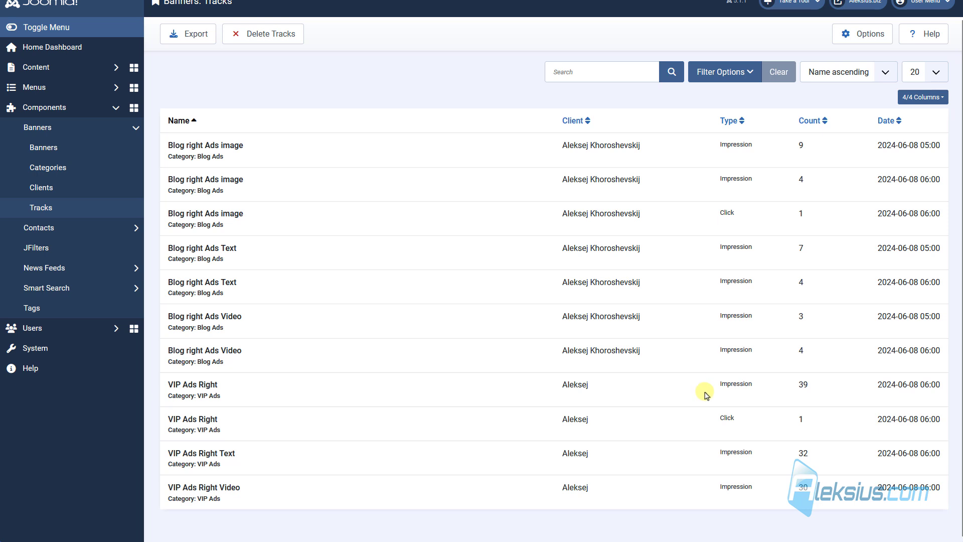
mouse_move(273, 36)
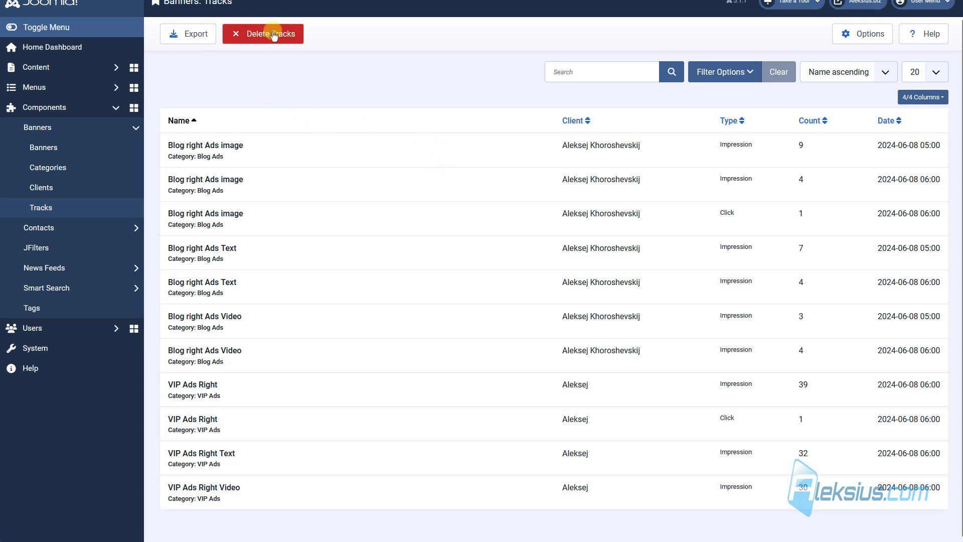
mouse_move(233, 98)
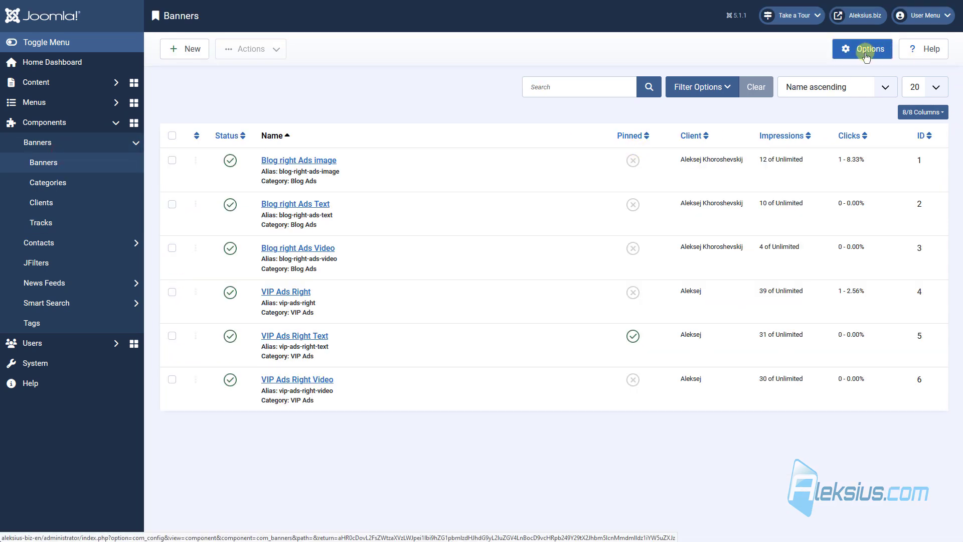
Go to Banners: Options showing purchase type and impression/click tracking settings.
click(862, 48)
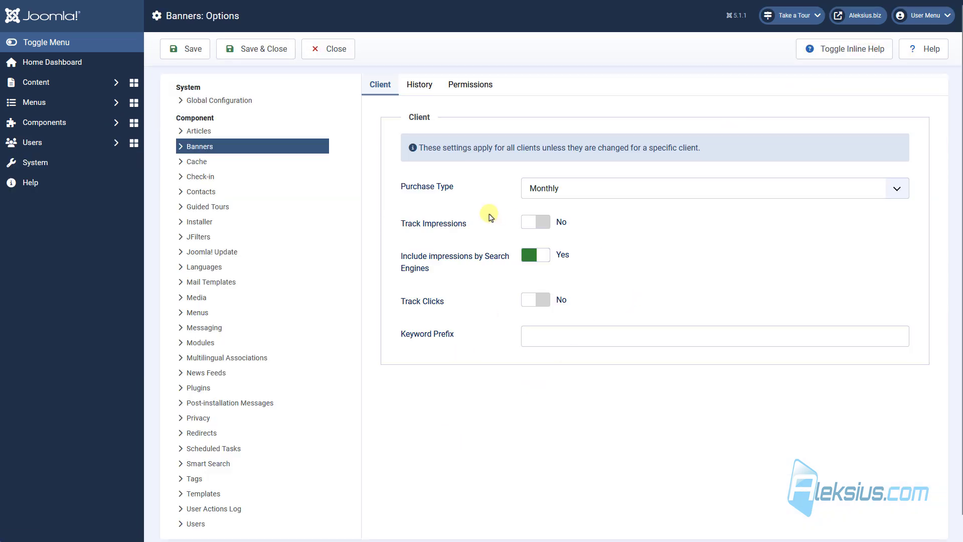
mouse_move(484, 308)
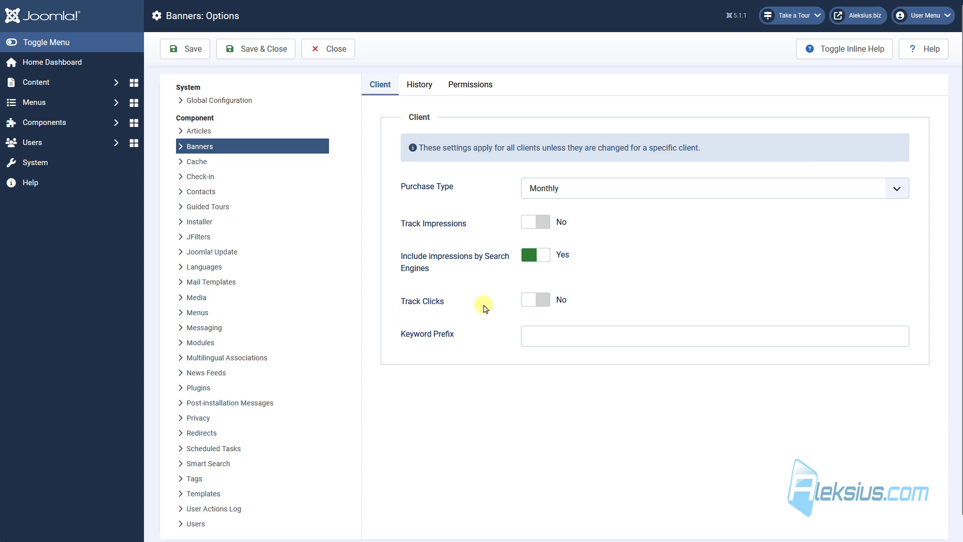
mouse_move(296, 101)
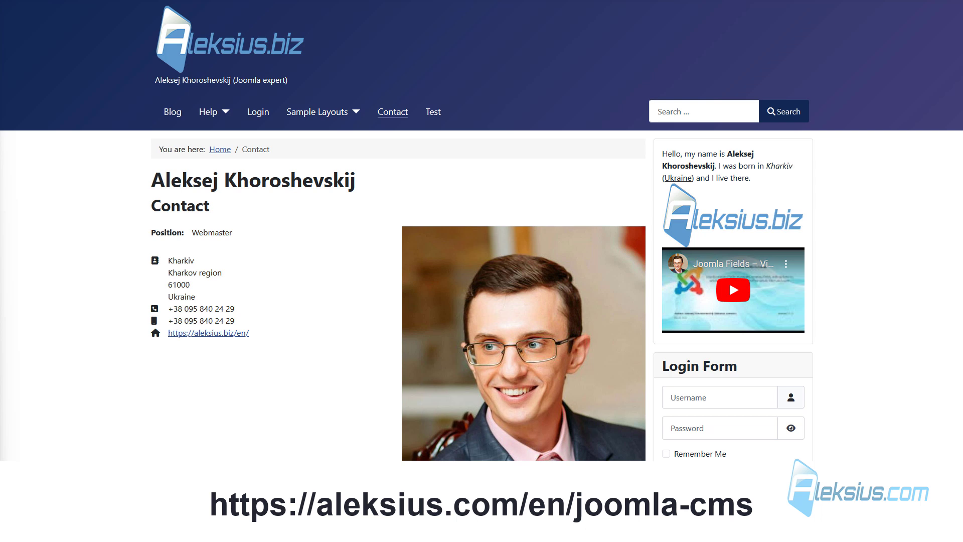
Scroll the Contact page down to the sidebar intro text, logo and YouTube video banners.
scroll(down, 3)
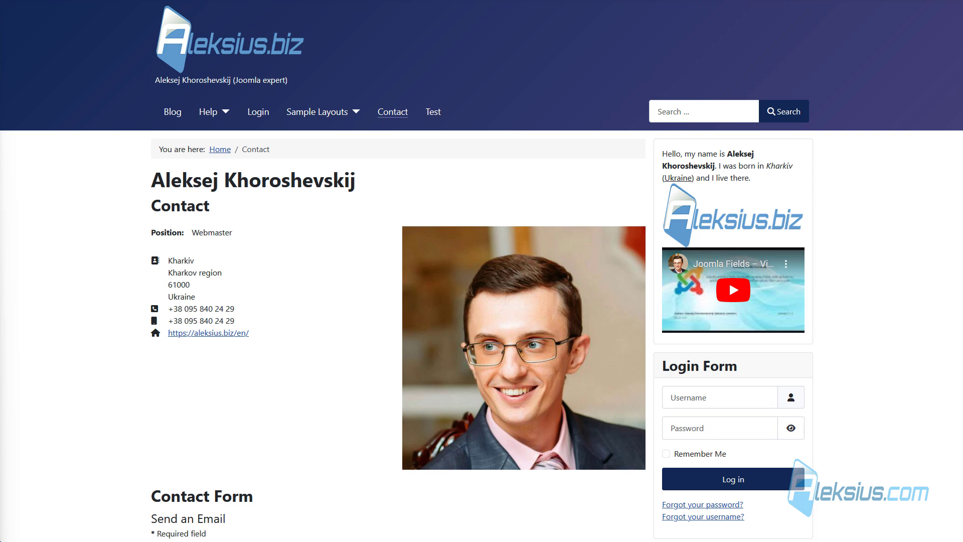